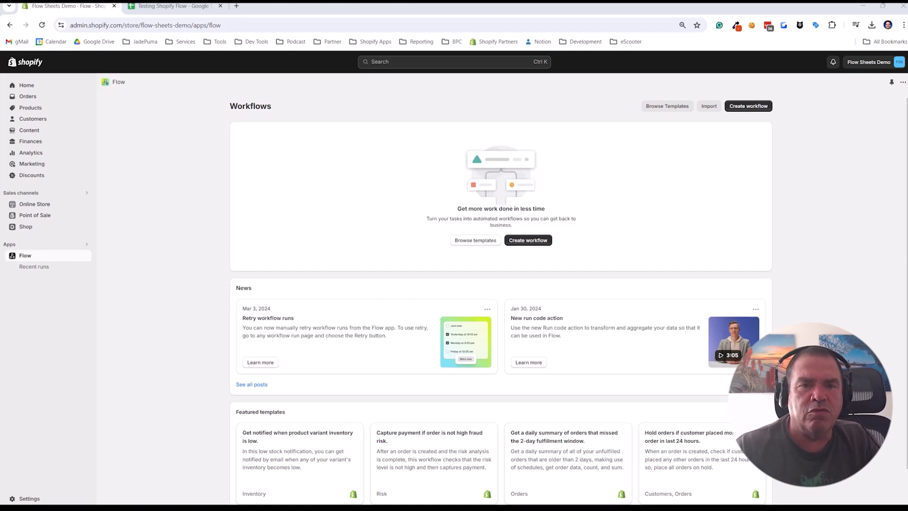
mouse_move(165, 143)
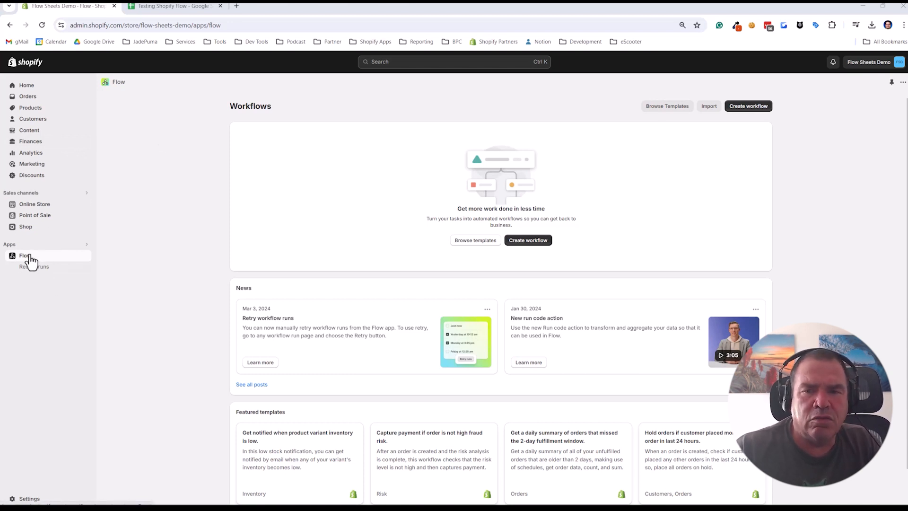
mouse_move(209, 214)
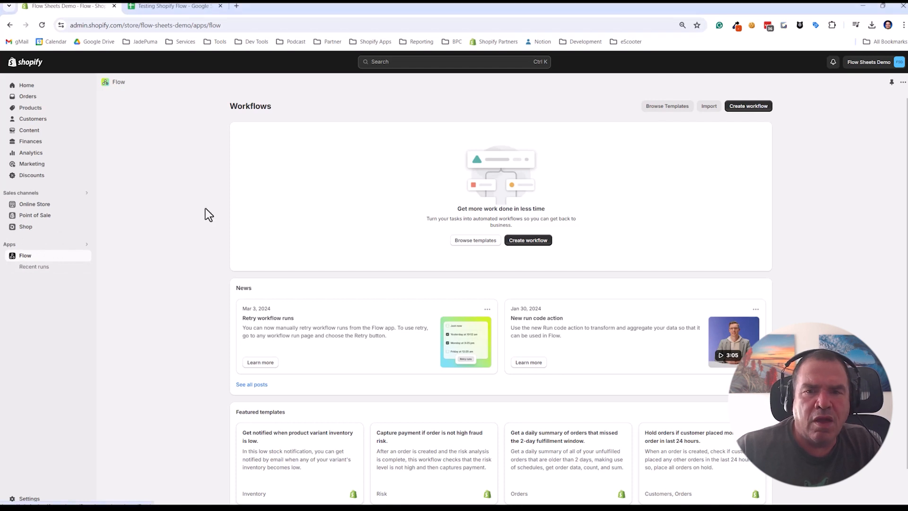
mouse_move(5, 276)
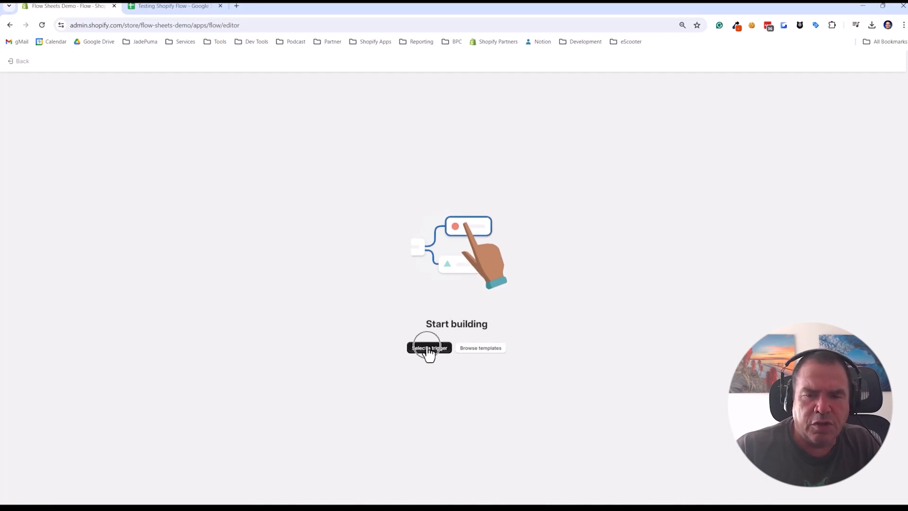
- Set 'Customer created' as the workflow trigger and add a step after it
left_click(429, 348)
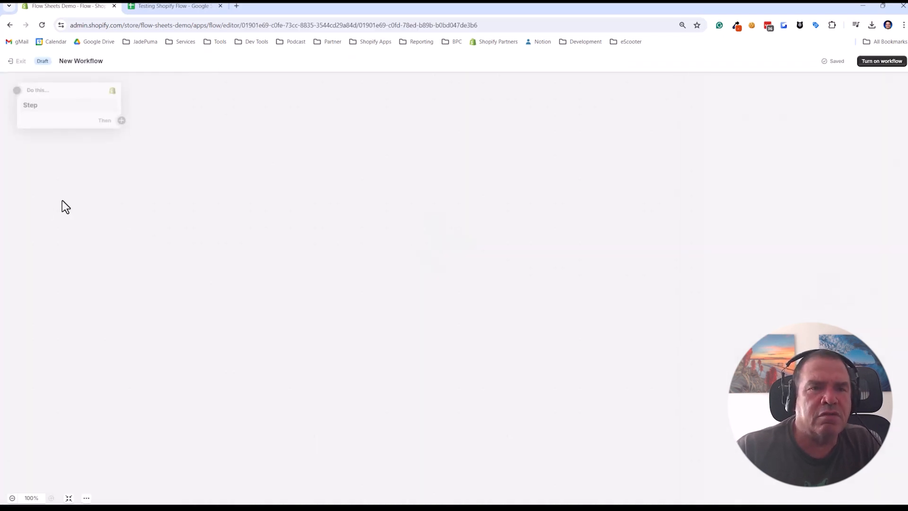
left_click(63, 90)
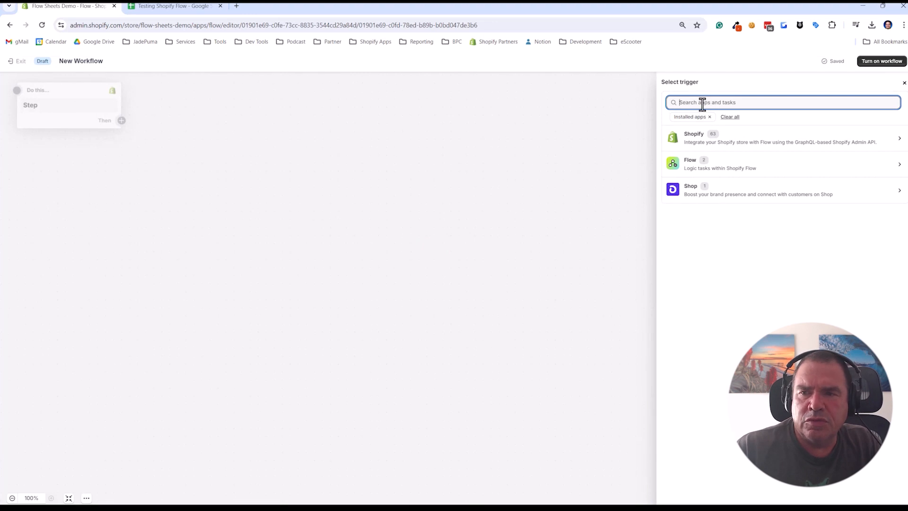
type("custome")
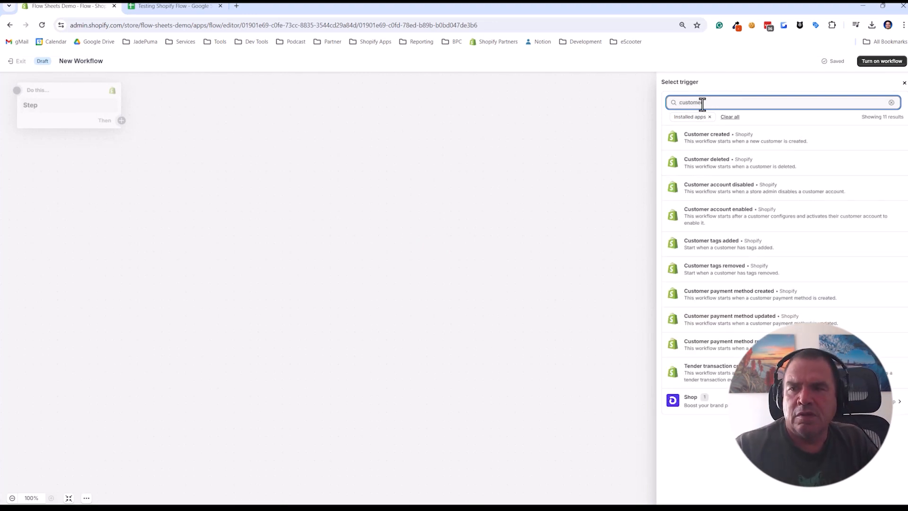
left_click(706, 137)
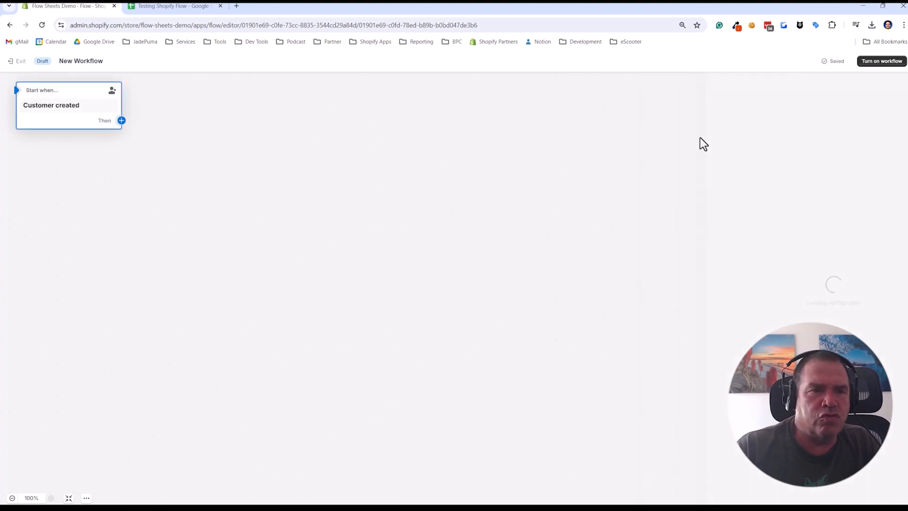
left_click(51, 105)
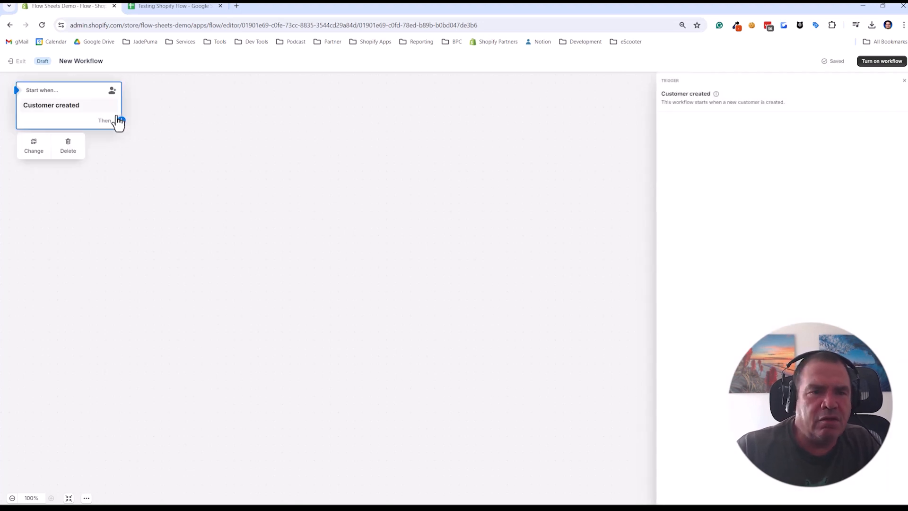
left_click(119, 120)
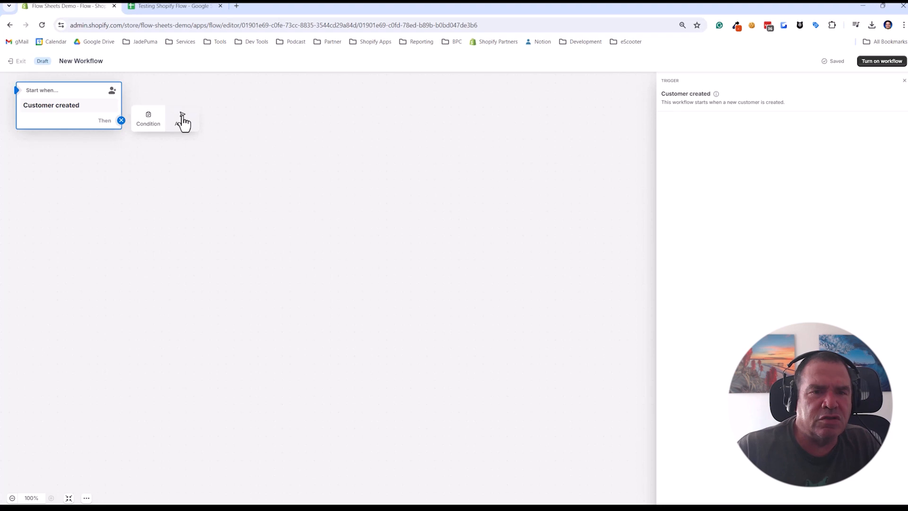
- Make the next step an action, show all apps, and pick Google Sheets for Shopify Flow
left_click(183, 119)
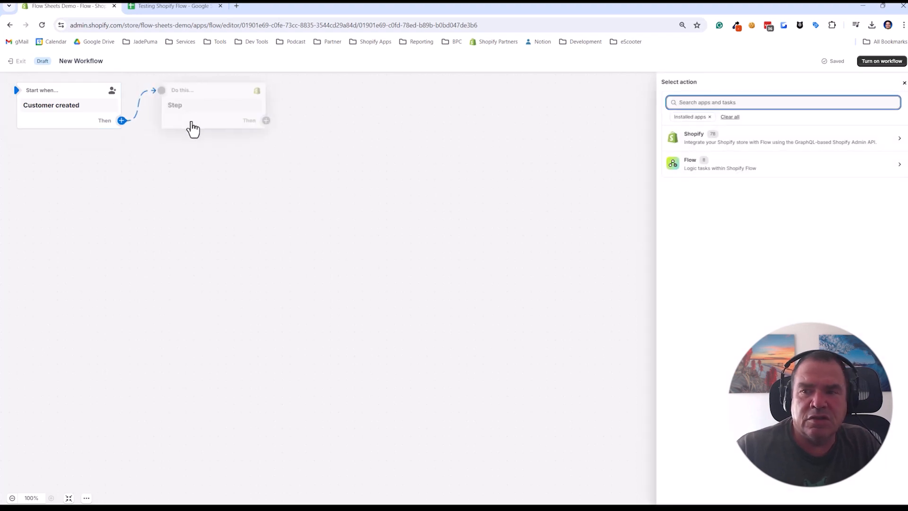
mouse_move(692, 122)
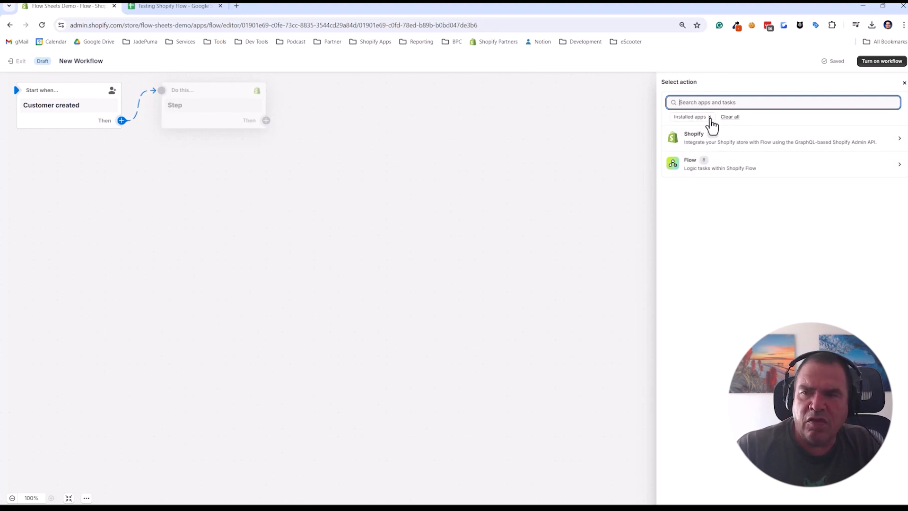
left_click(709, 116)
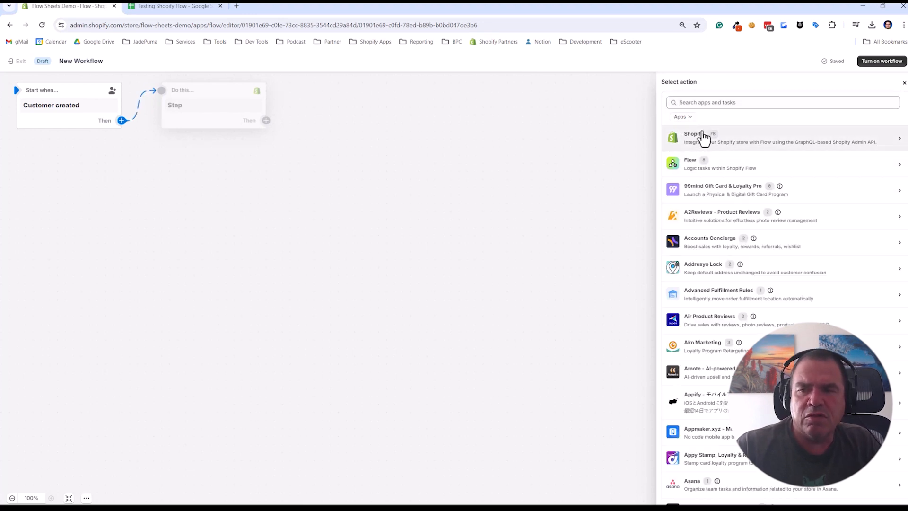
scroll("down", 3)
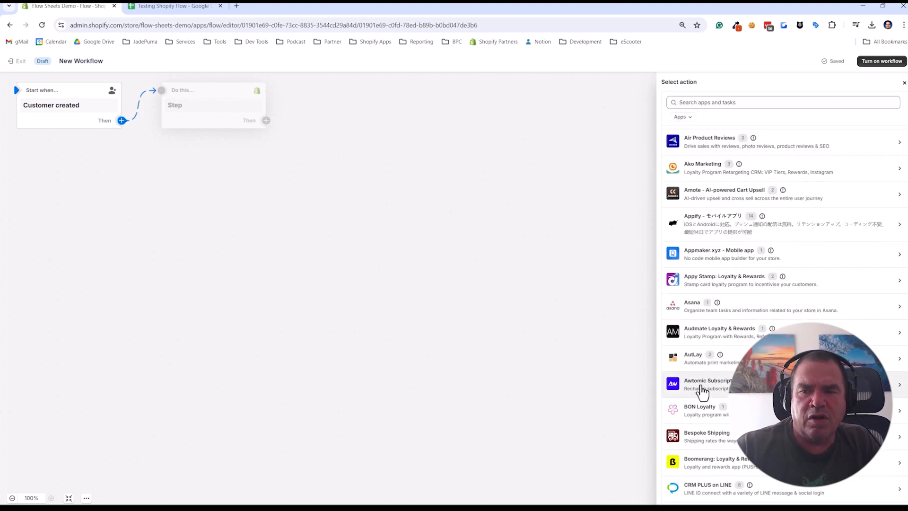
scroll("down", 3)
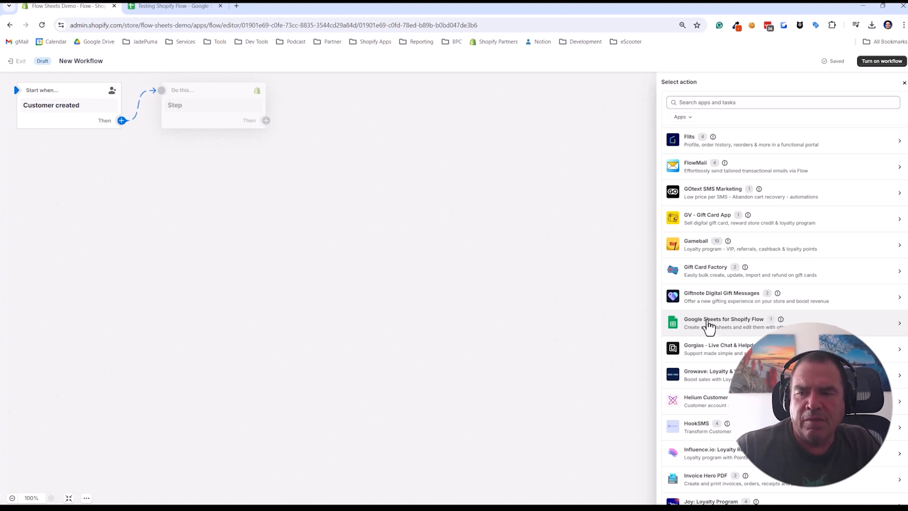
mouse_move(706, 324)
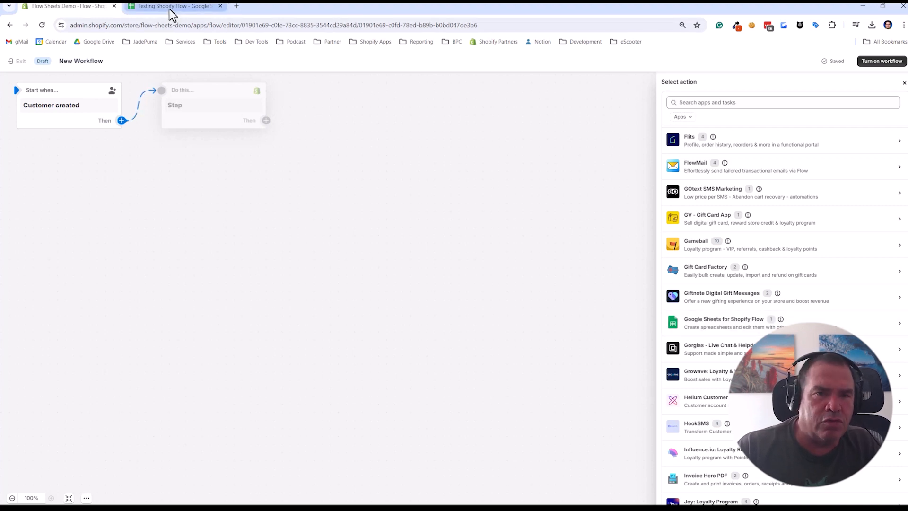
left_click(174, 6)
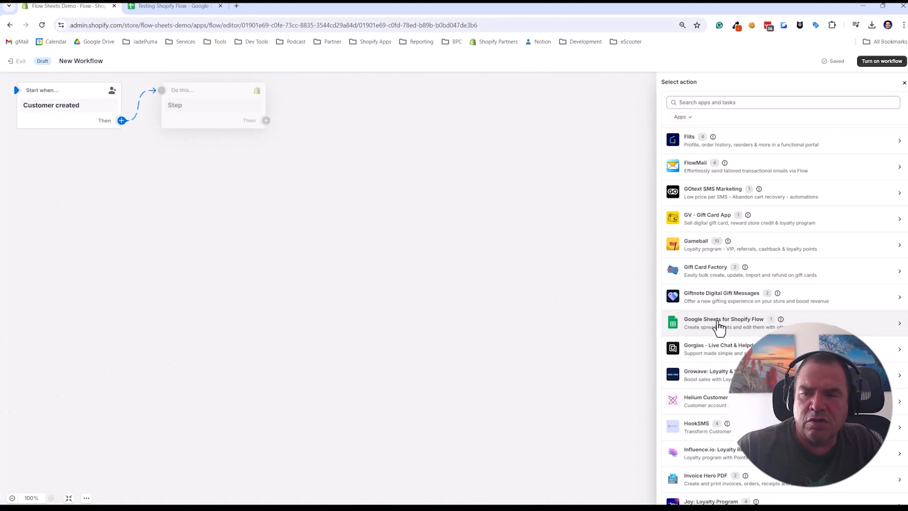
left_click(721, 322)
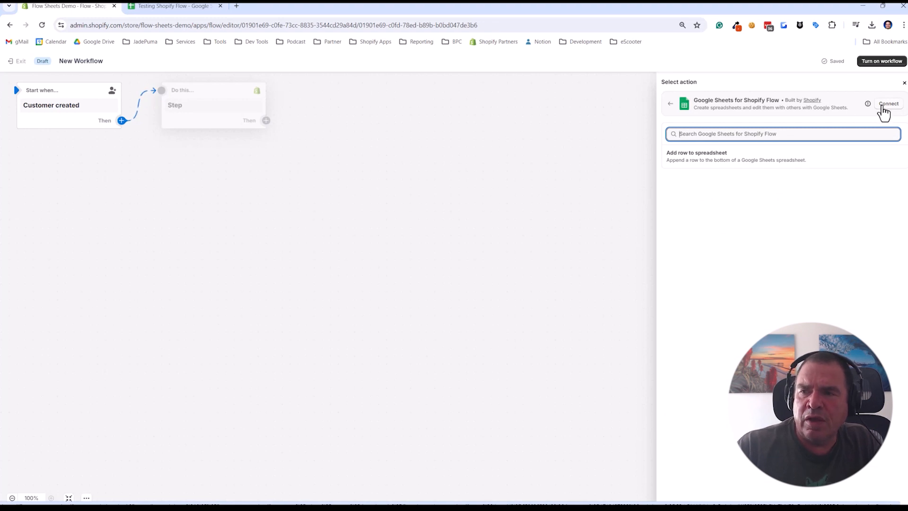
- Connect a Google account and allow Shopify Flow to access Google Sheets spreadsheets
left_click(889, 103)
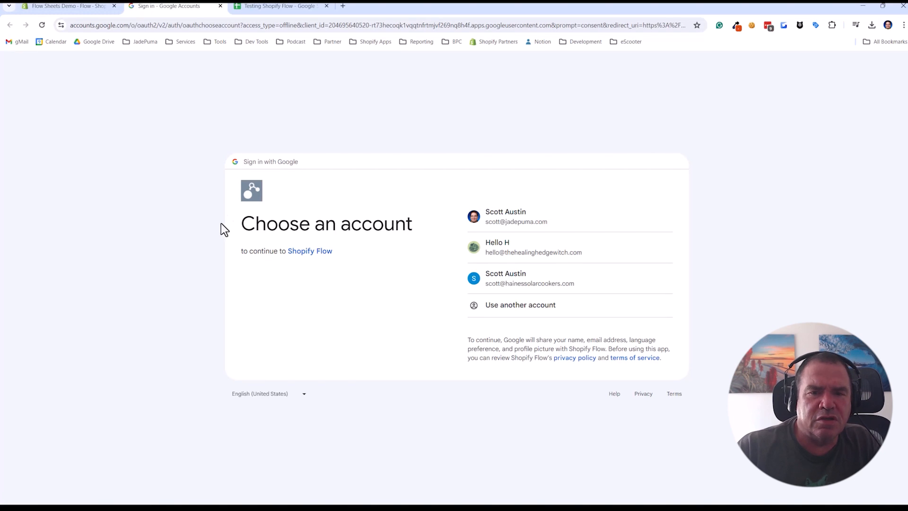
mouse_move(99, 41)
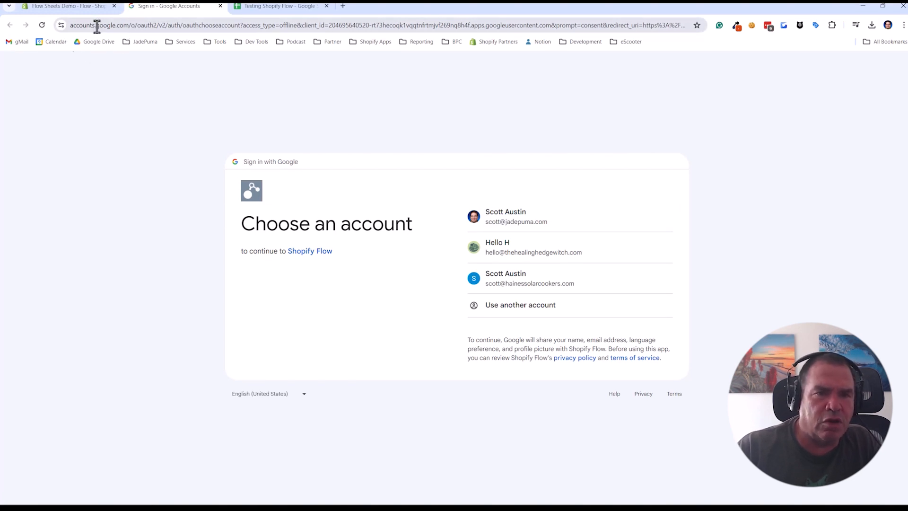
mouse_move(524, 220)
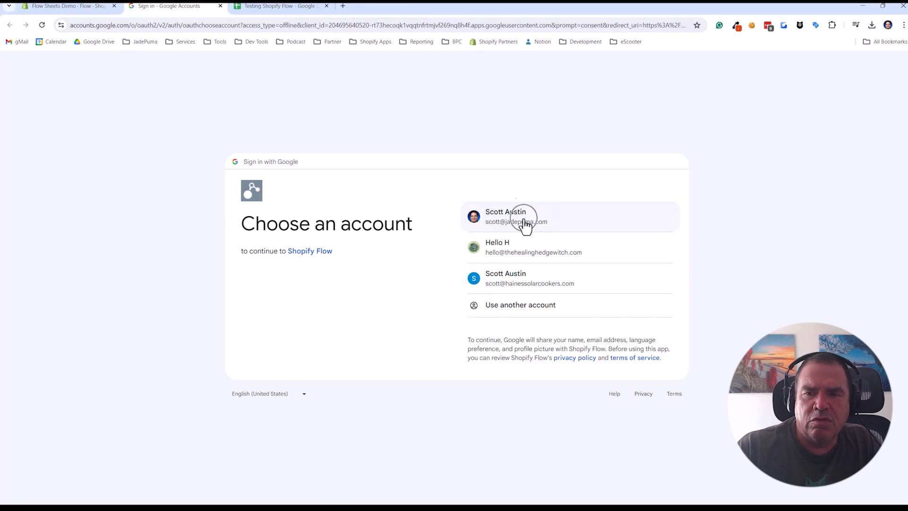
left_click(521, 217)
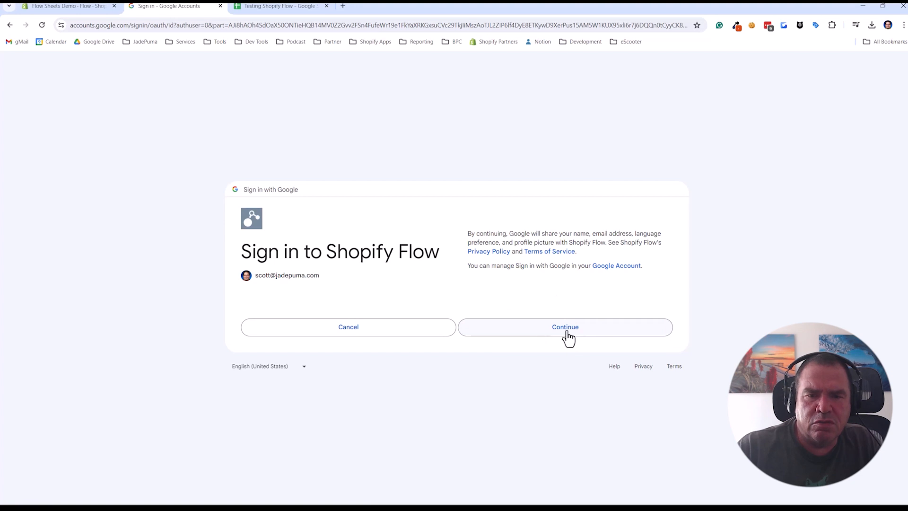
left_click(565, 327)
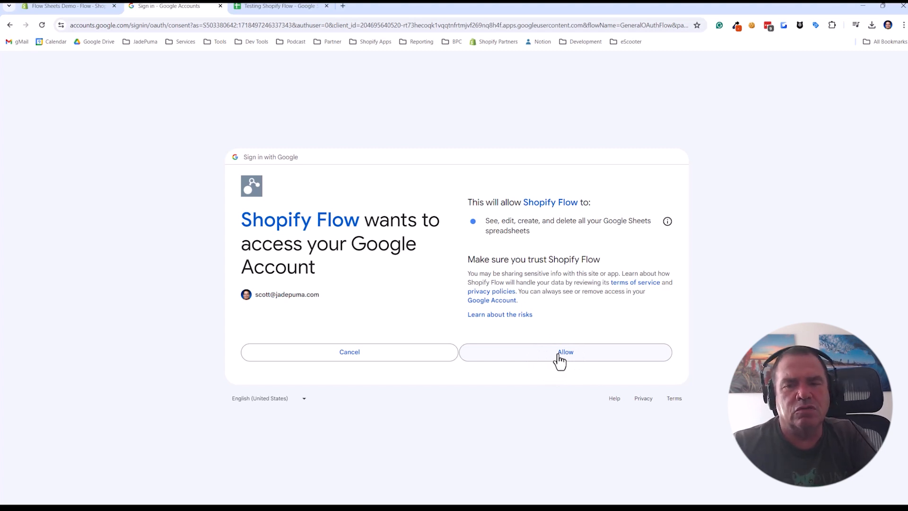
left_click(564, 351)
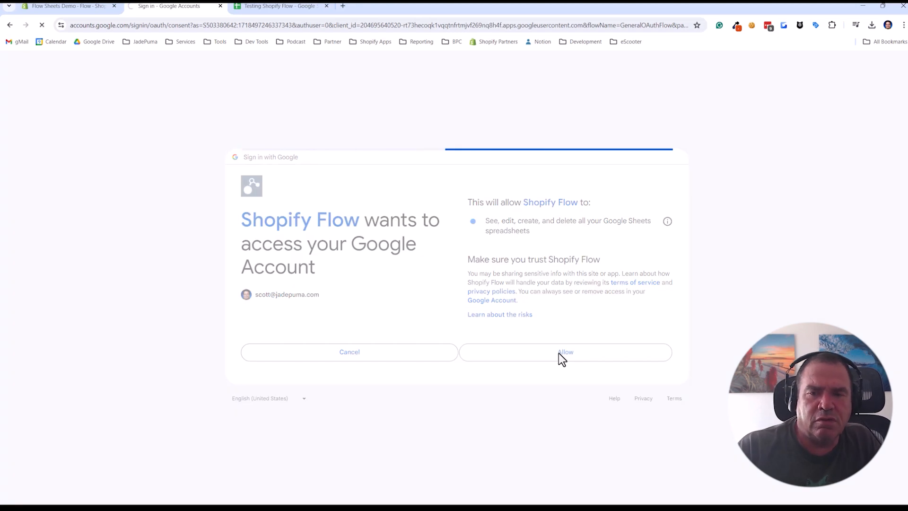
left_click(564, 351)
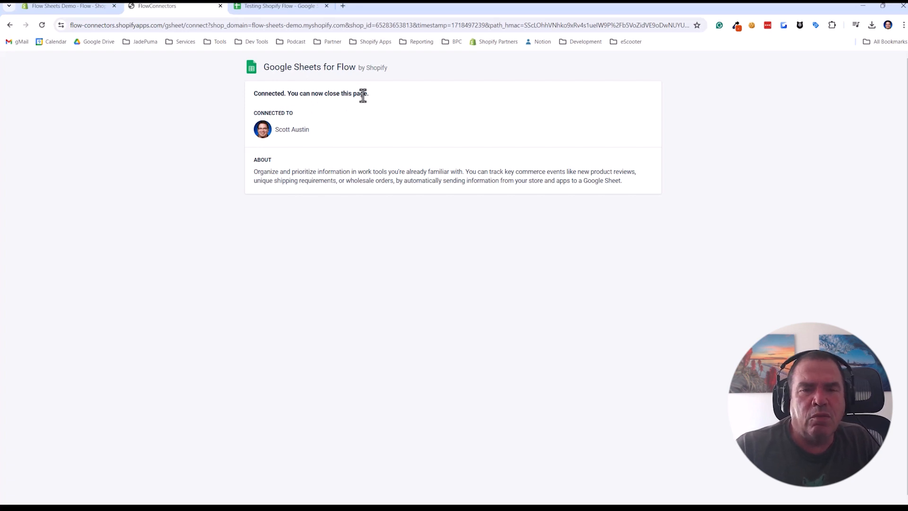
mouse_move(369, 139)
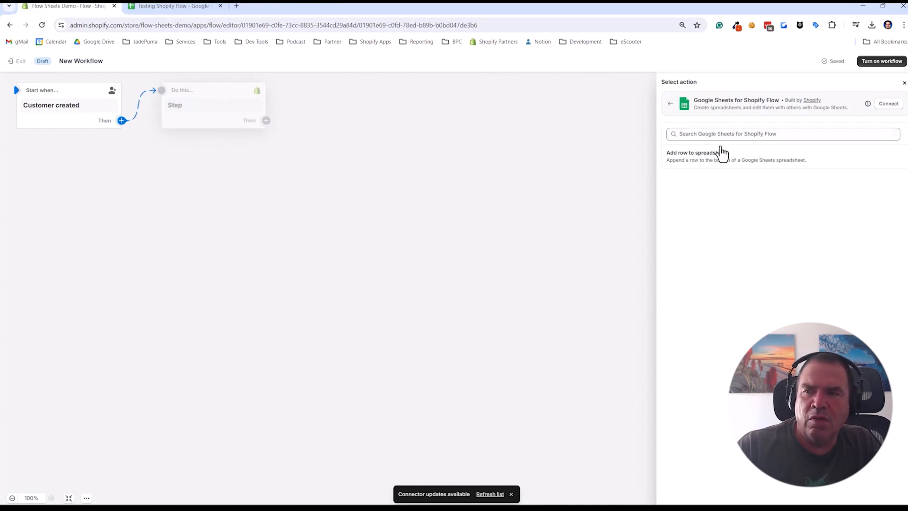
mouse_move(804, 127)
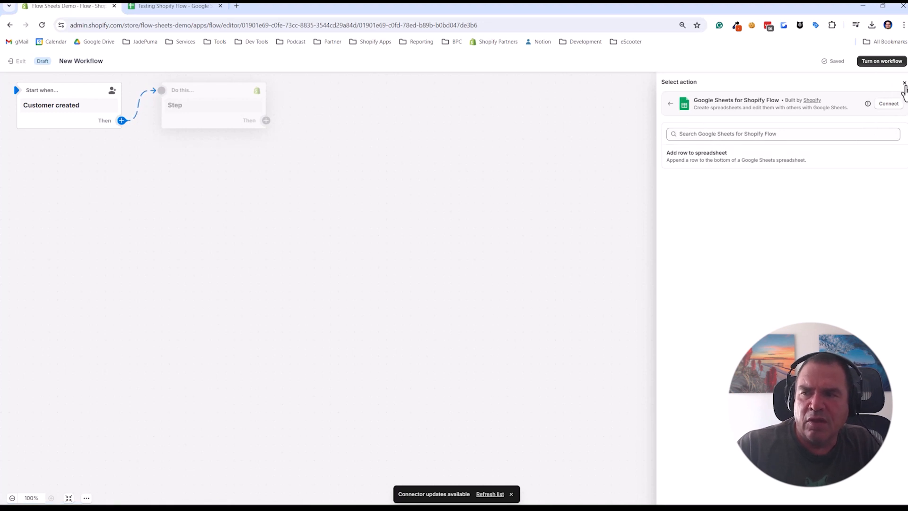
left_click(903, 82)
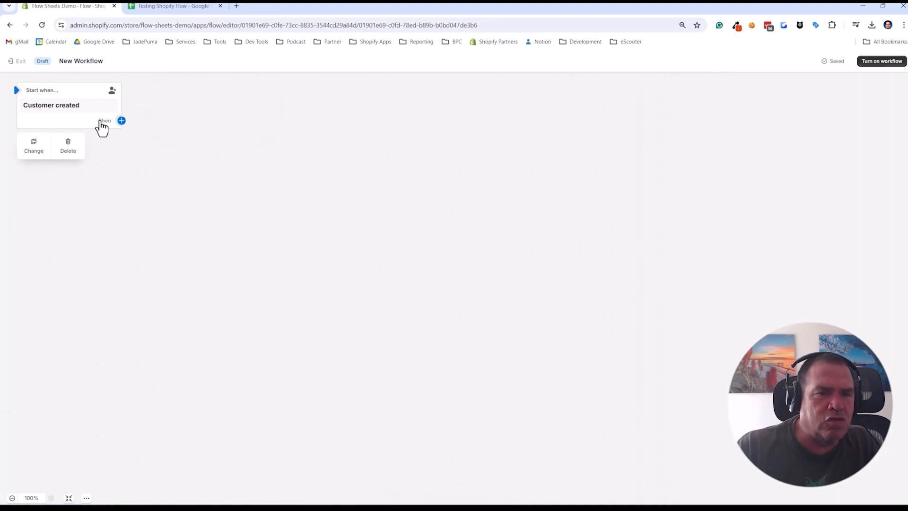
left_click(121, 121)
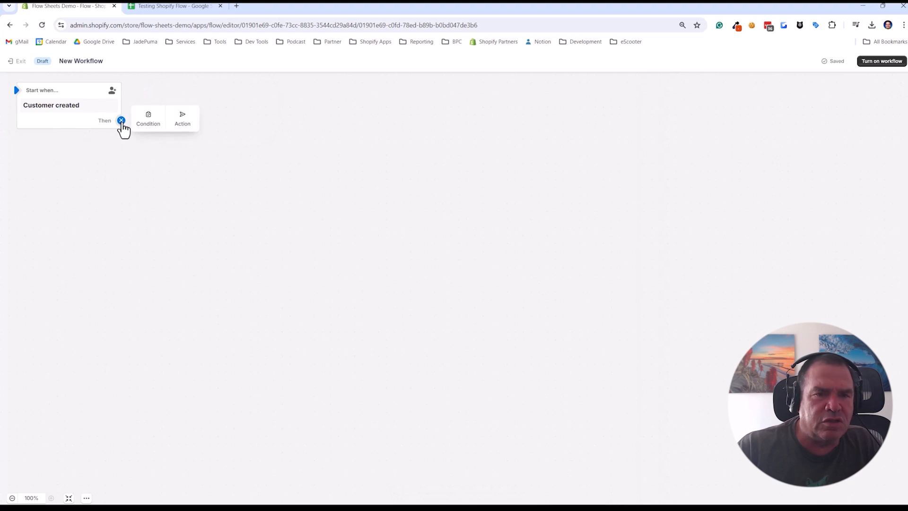
left_click(182, 118)
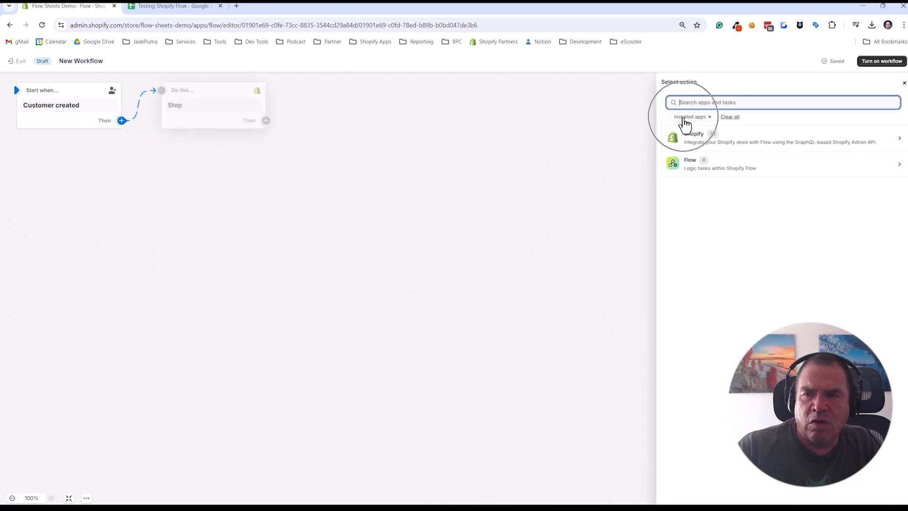
mouse_move(684, 200)
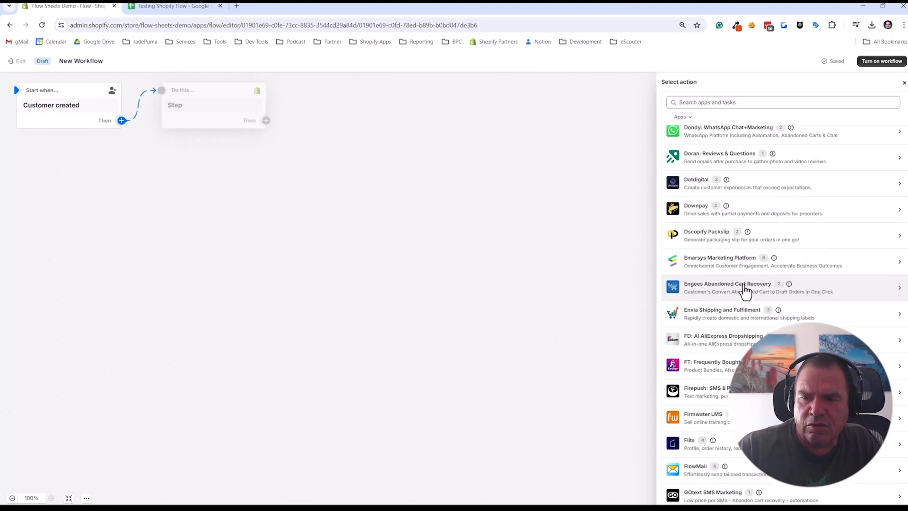
scroll("down", 3)
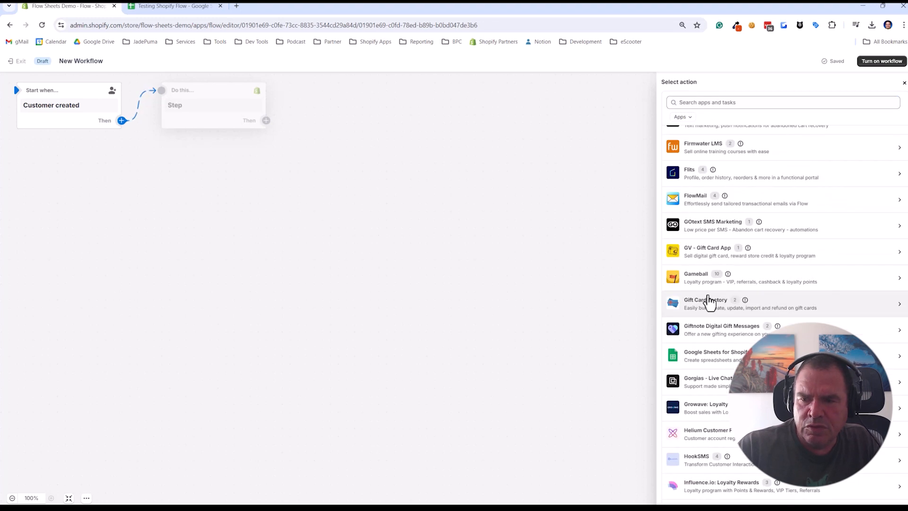
left_click(715, 355)
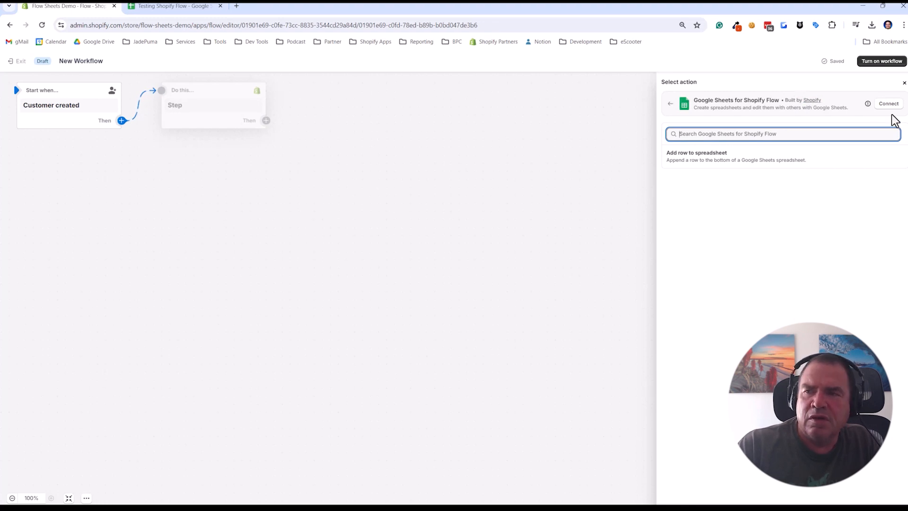
mouse_move(689, 159)
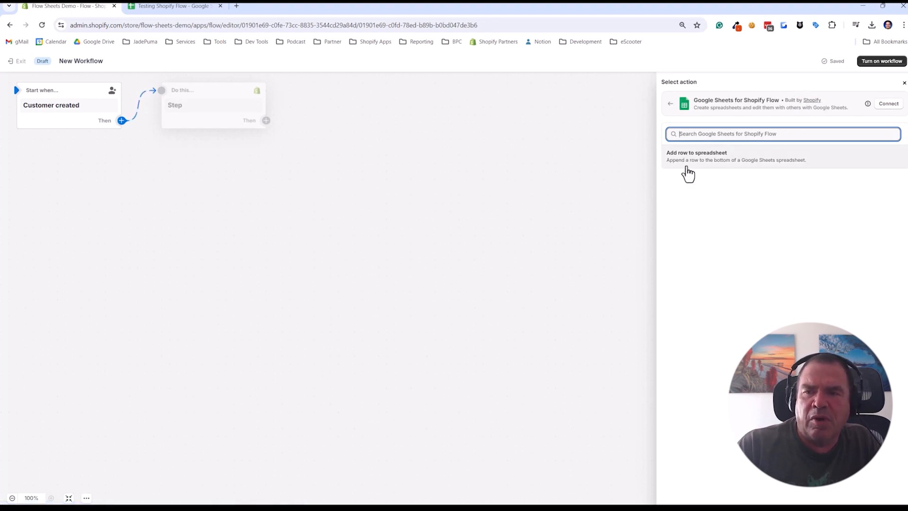
mouse_move(692, 163)
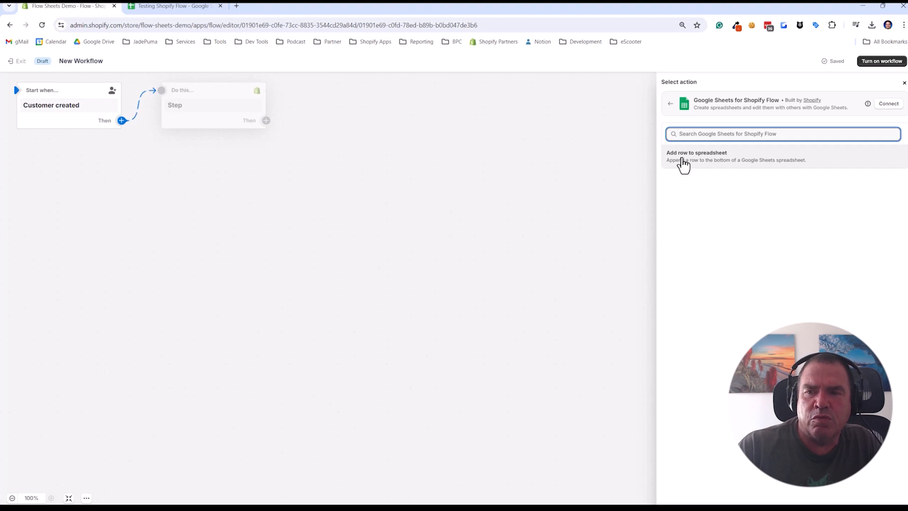
- Add the 'Add row to spreadsheet' action after Customer created and open its settings
left_click(696, 157)
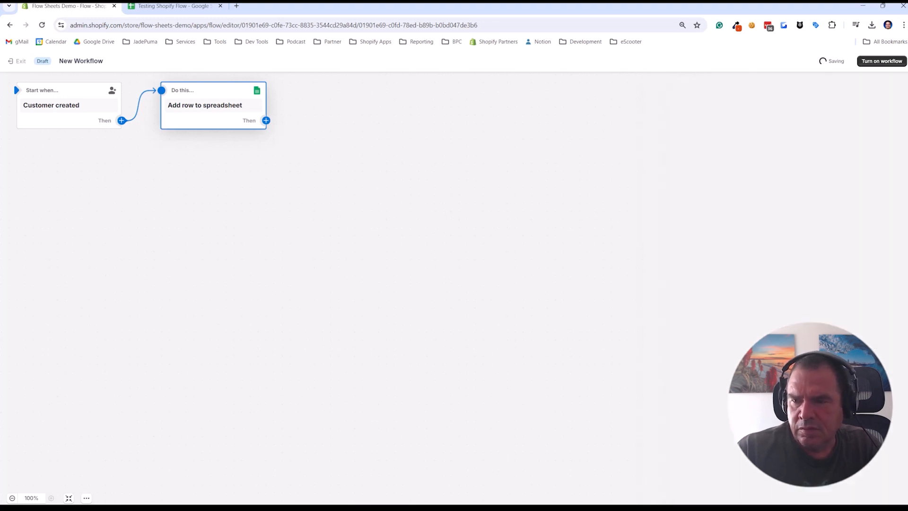
left_click(204, 105)
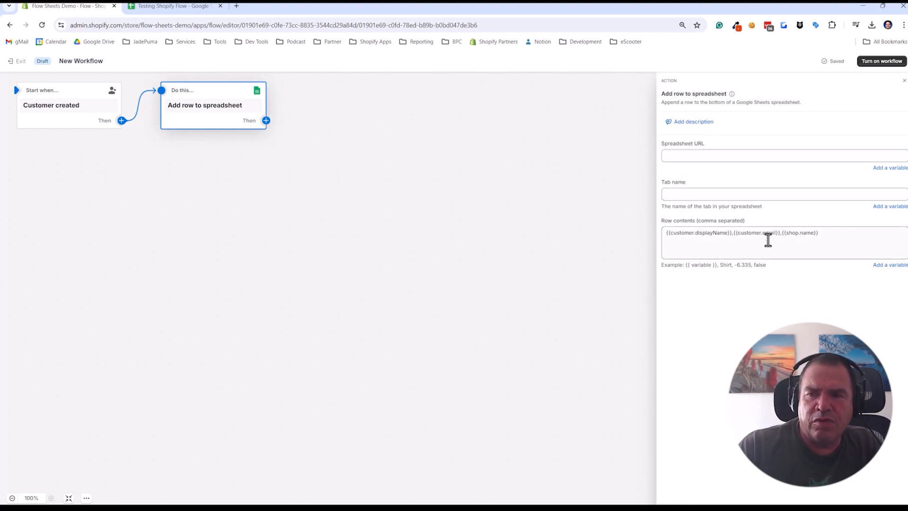
left_click(173, 6)
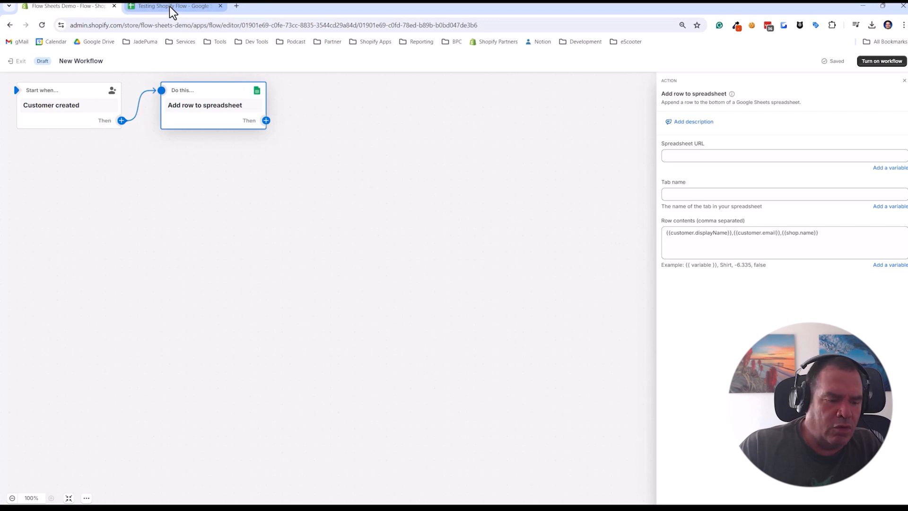
- Check the spreadsheet's tab name and enter Sheet1 as the step's tab name
left_click(173, 5)
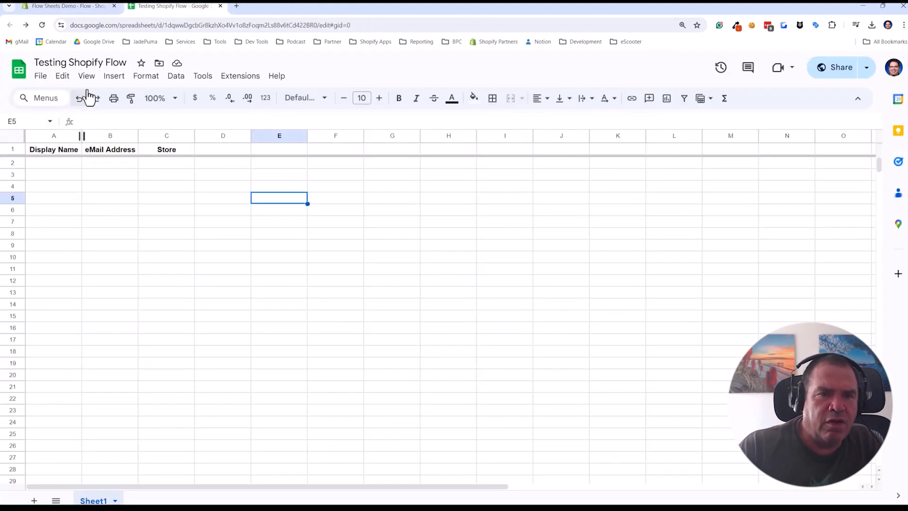
left_click(64, 6)
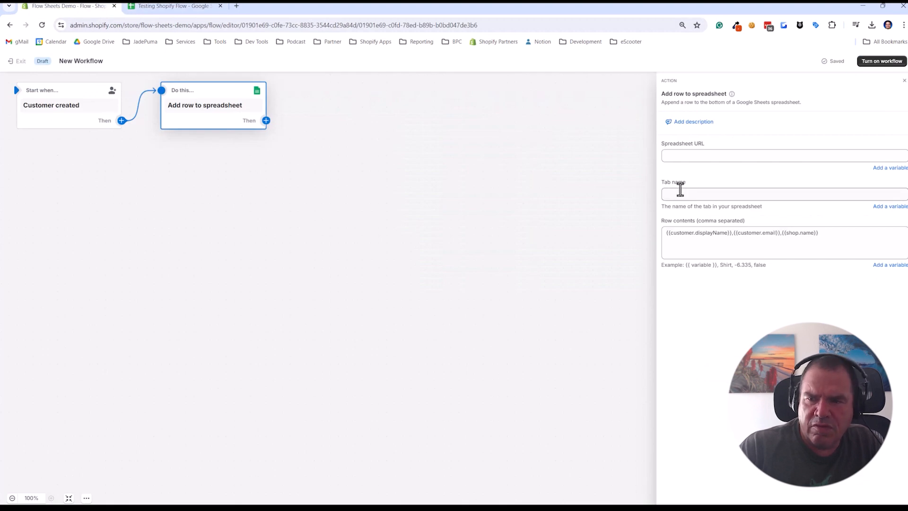
left_click(173, 5)
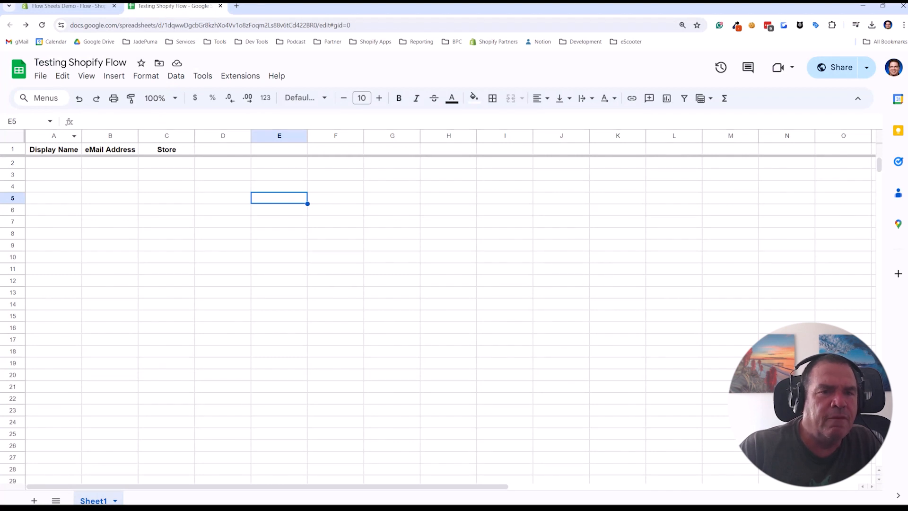
mouse_move(229, 157)
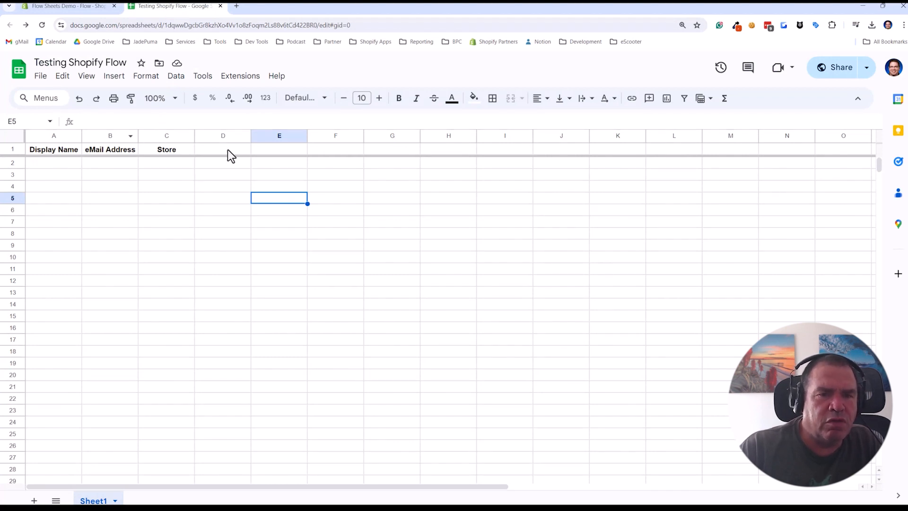
mouse_move(178, 157)
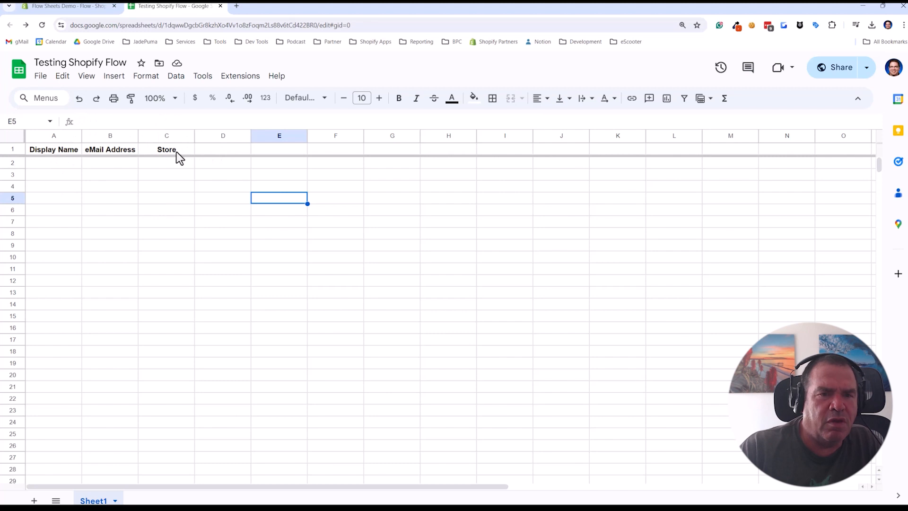
left_click(66, 5)
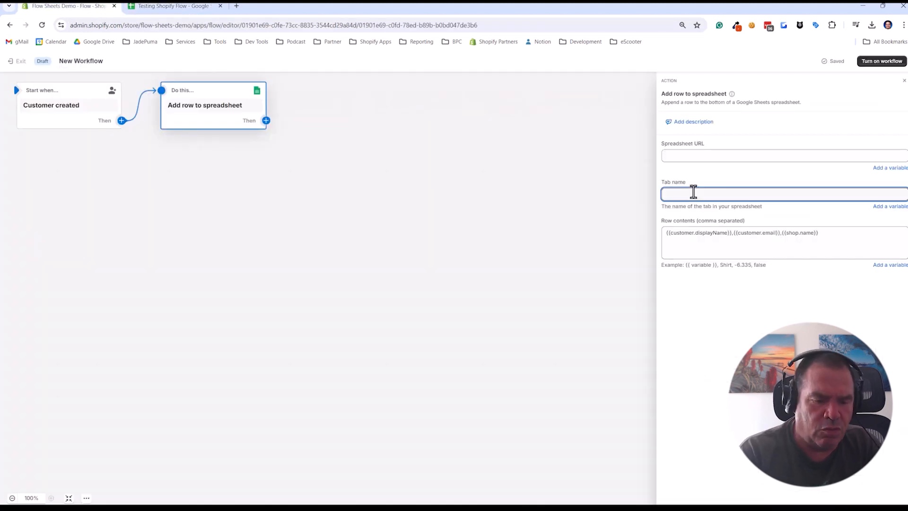
type("Sheet1")
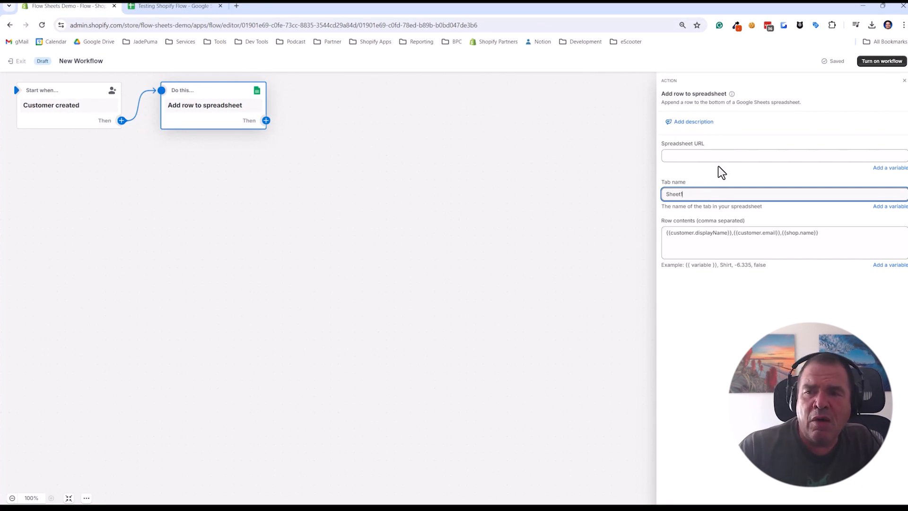
left_click(781, 155)
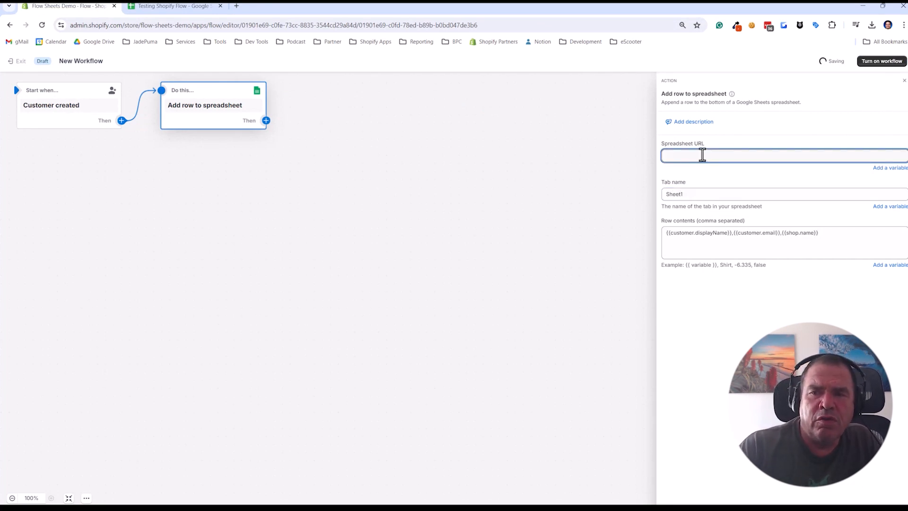
- Share Testing Shopify Flow so anyone with the link can edit, and copy the link
left_click(170, 6)
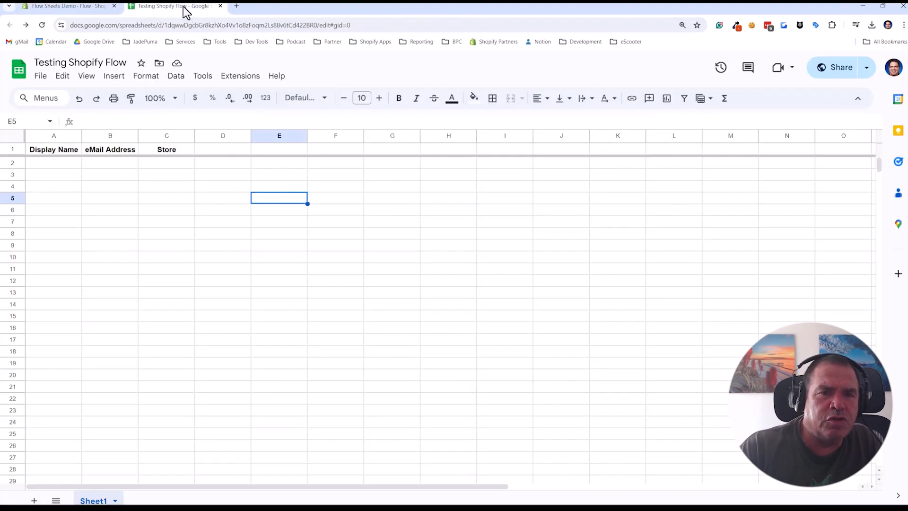
mouse_move(186, 168)
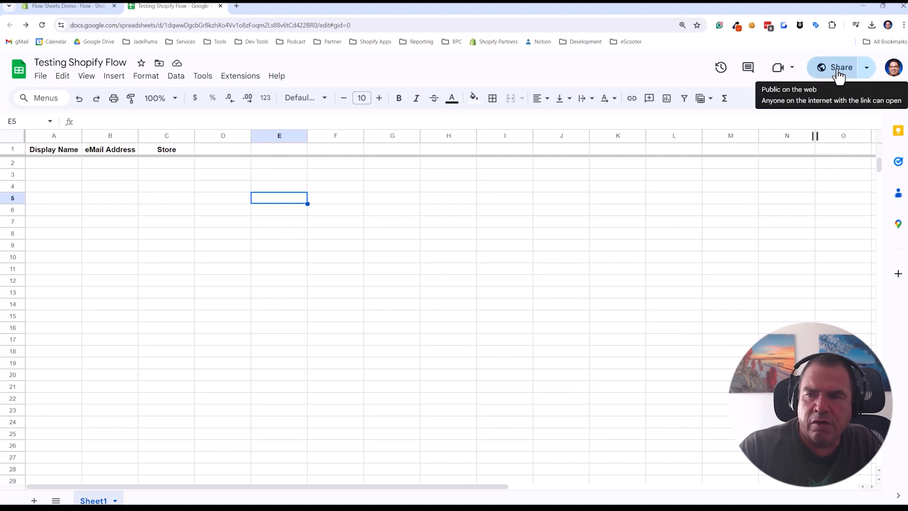
left_click(841, 67)
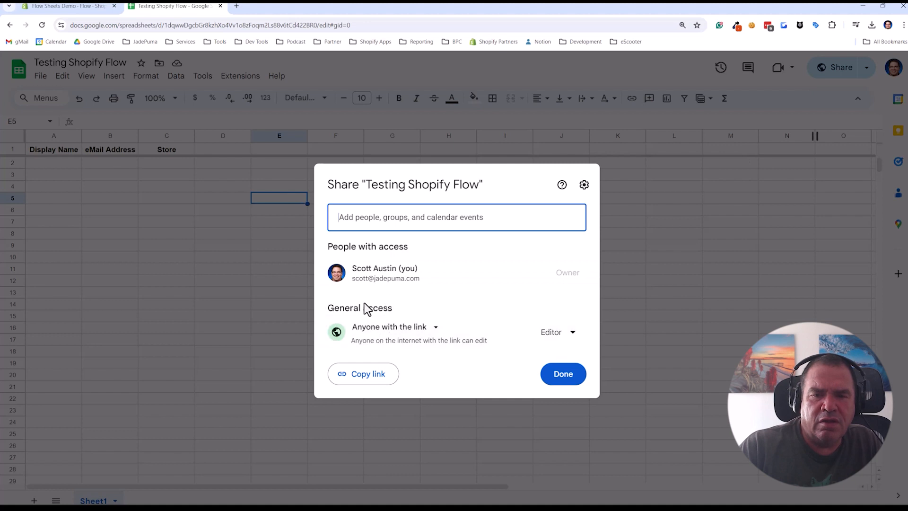
left_click(389, 325)
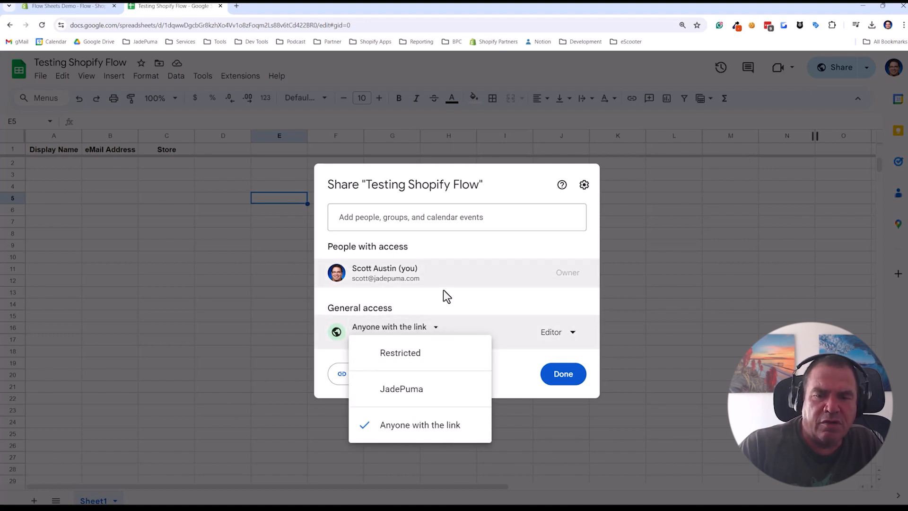
left_click(420, 424)
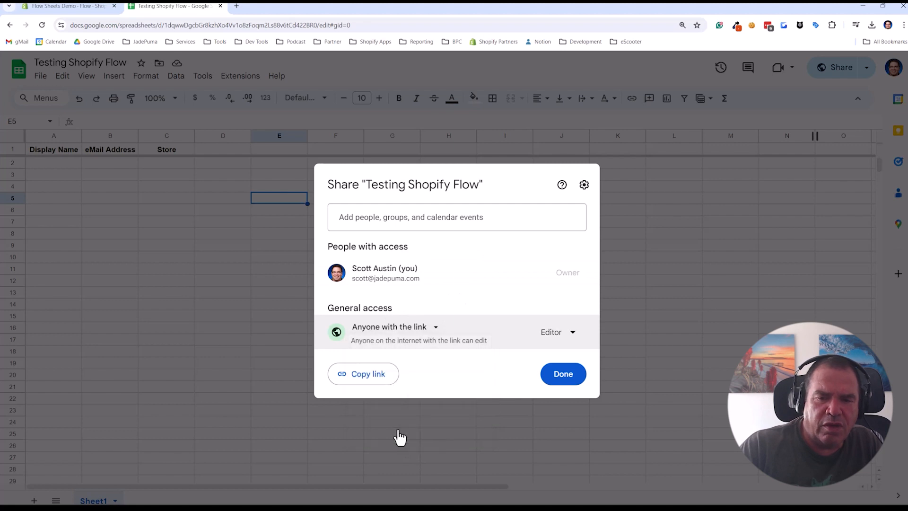
left_click(558, 332)
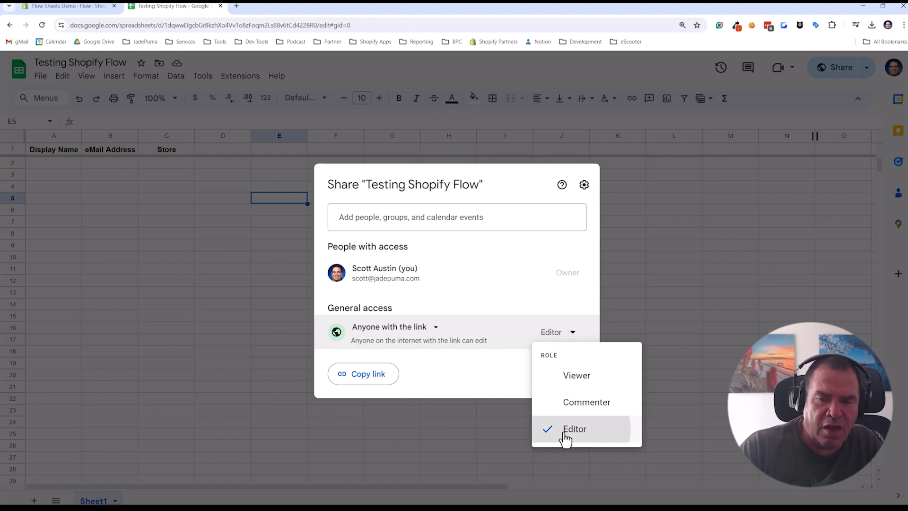
left_click(574, 428)
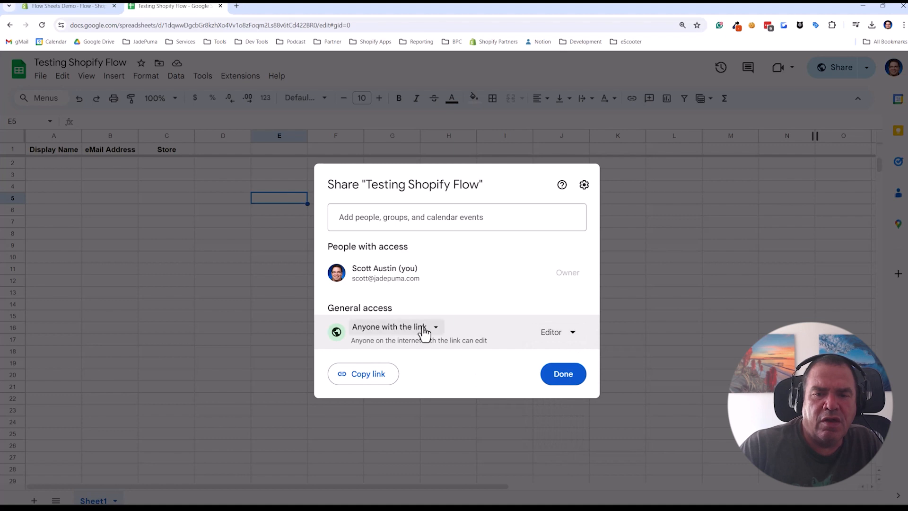
mouse_move(363, 373)
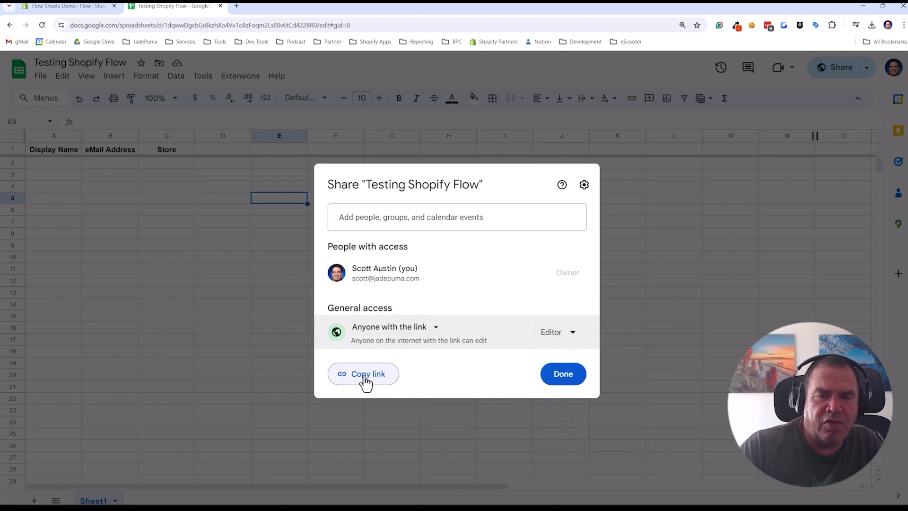
left_click(363, 373)
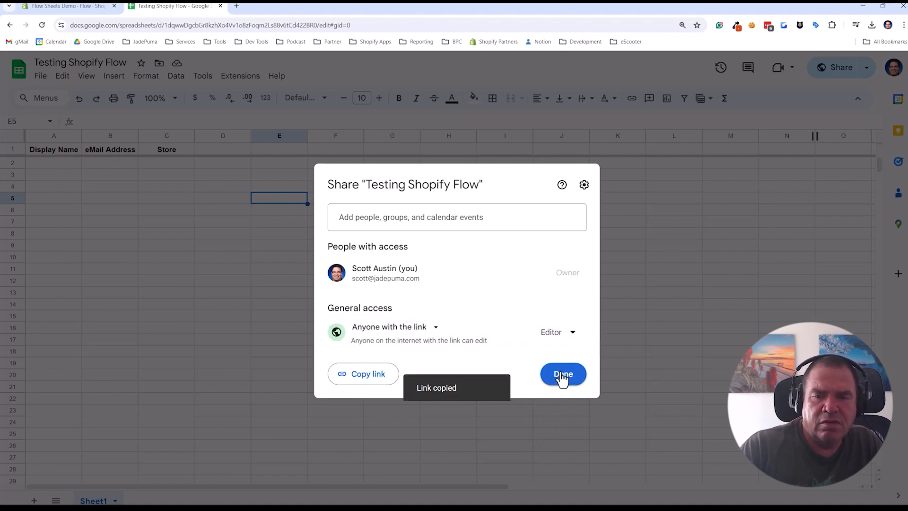
left_click(64, 6)
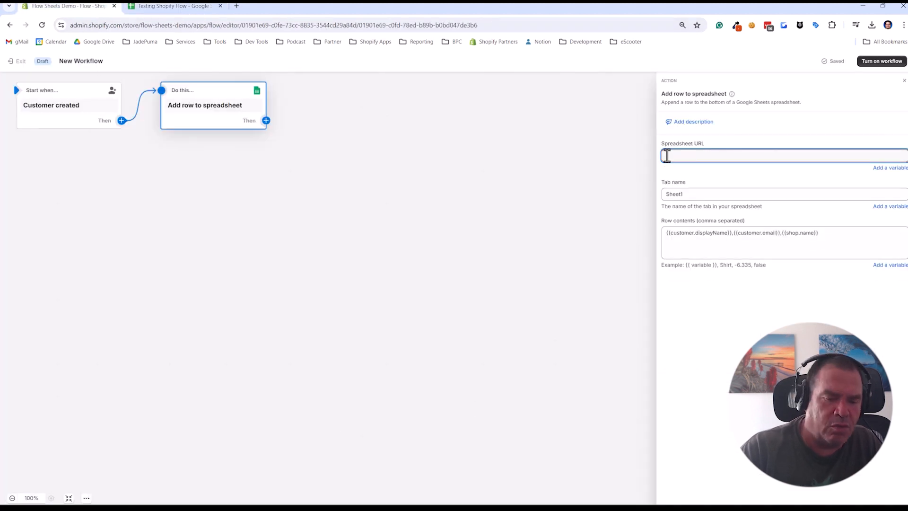
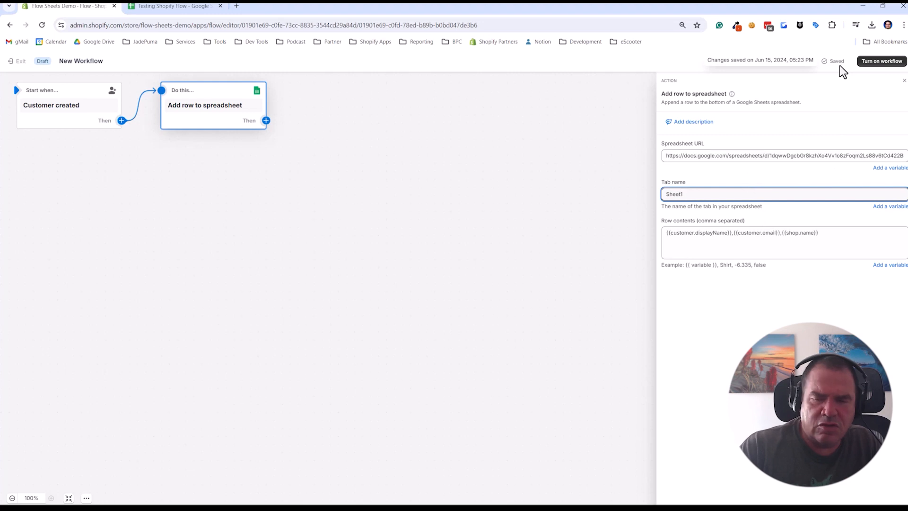
- Paste the sheet link into Spreadsheet URL, turn the workflow on, and exit
left_click(880, 61)
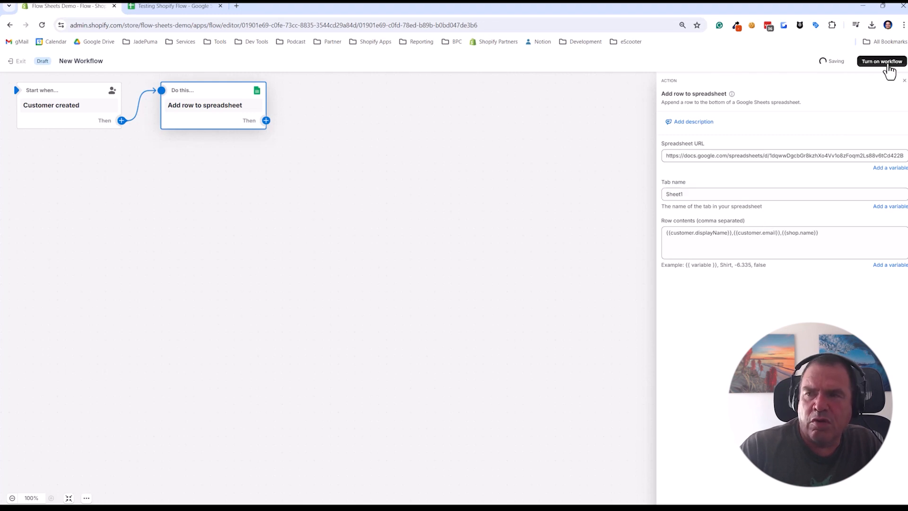
left_click(881, 61)
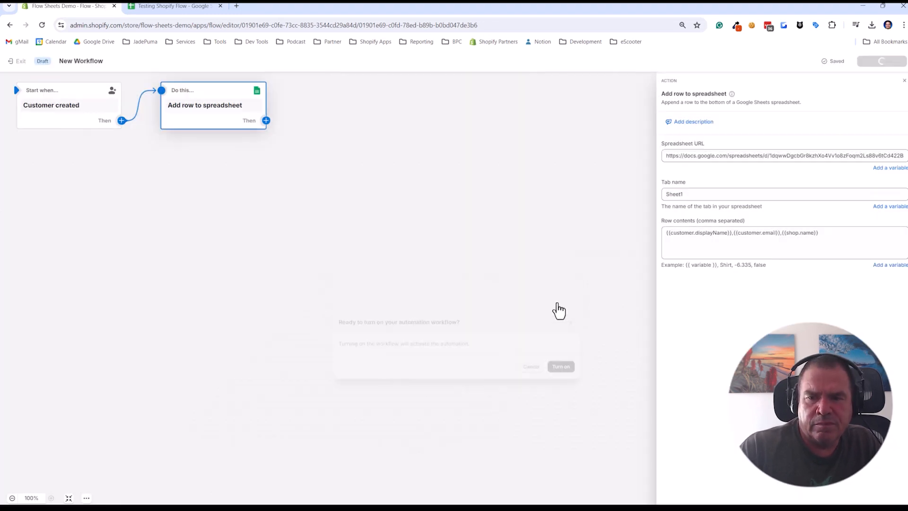
left_click(559, 366)
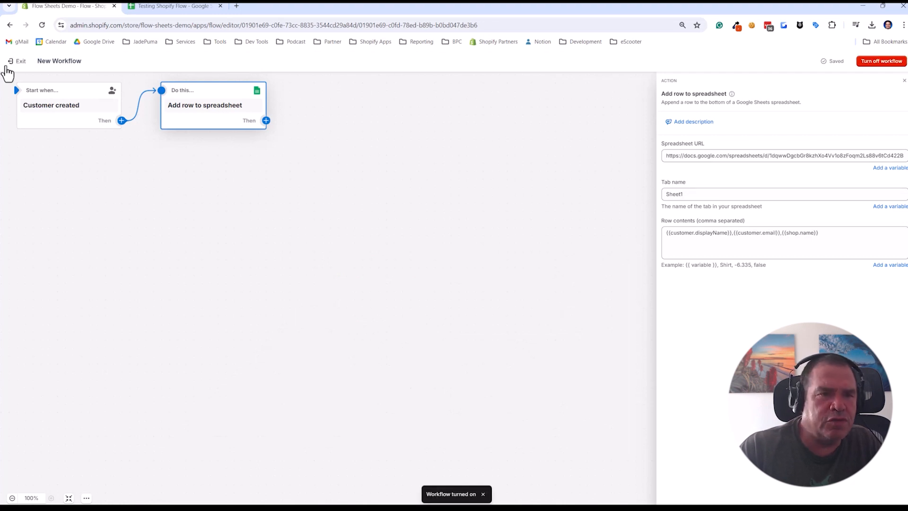
left_click(20, 61)
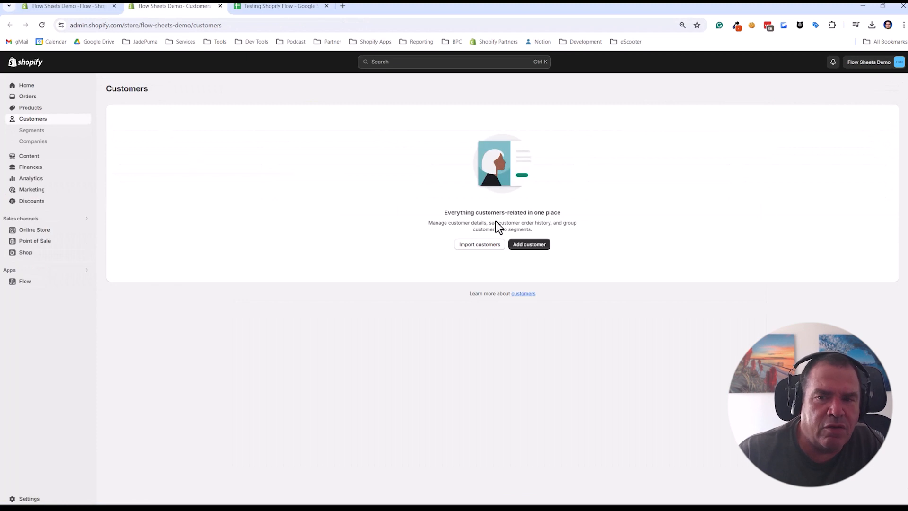
- Add and save customer Testy Tester with a testy email address
left_click(528, 244)
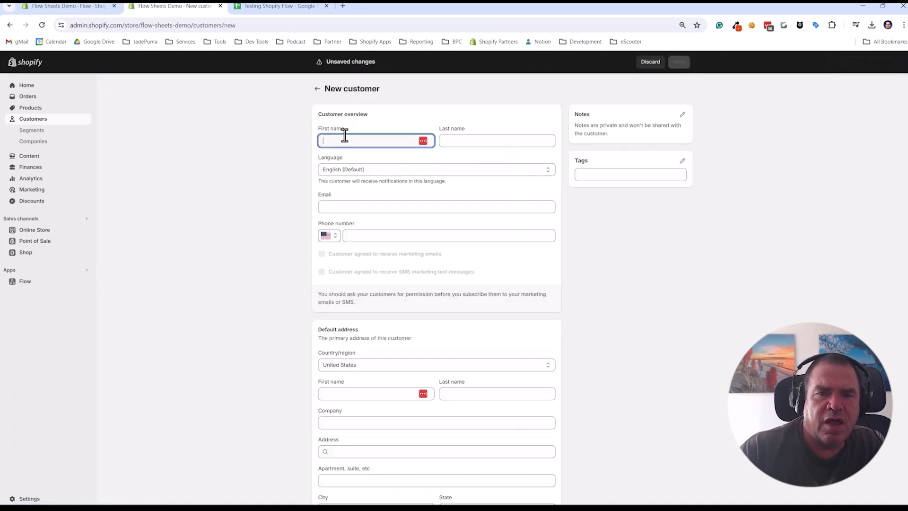
type("Test")
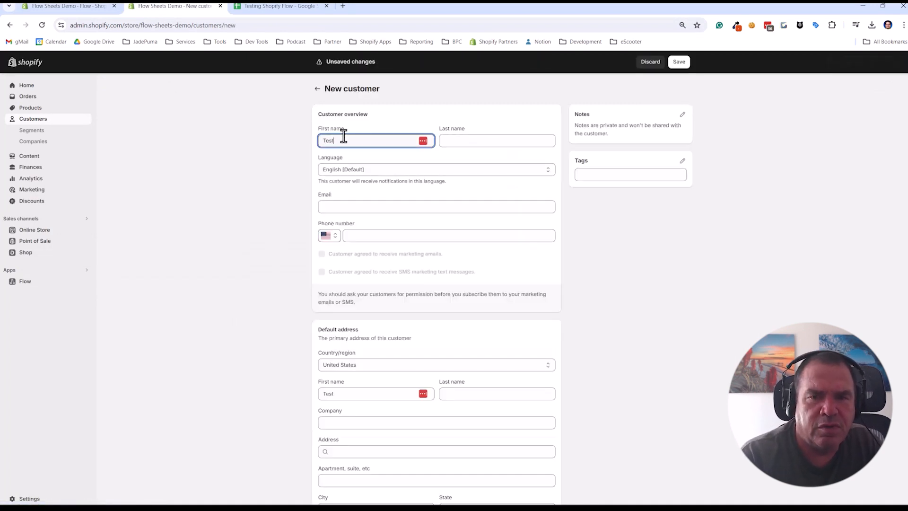
type("y")
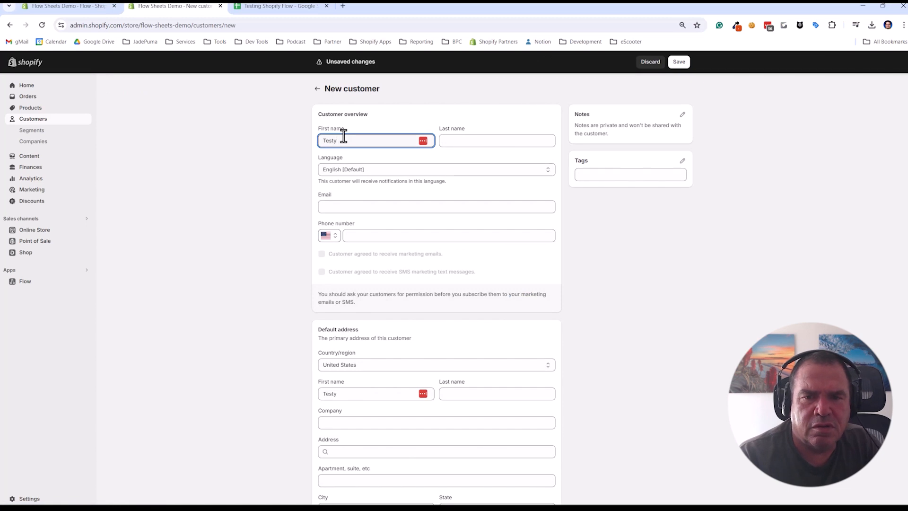
type("Tester")
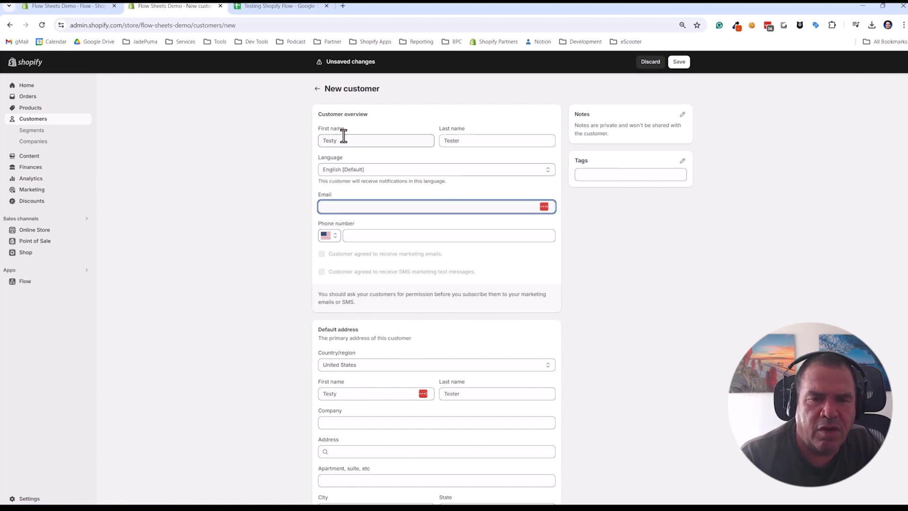
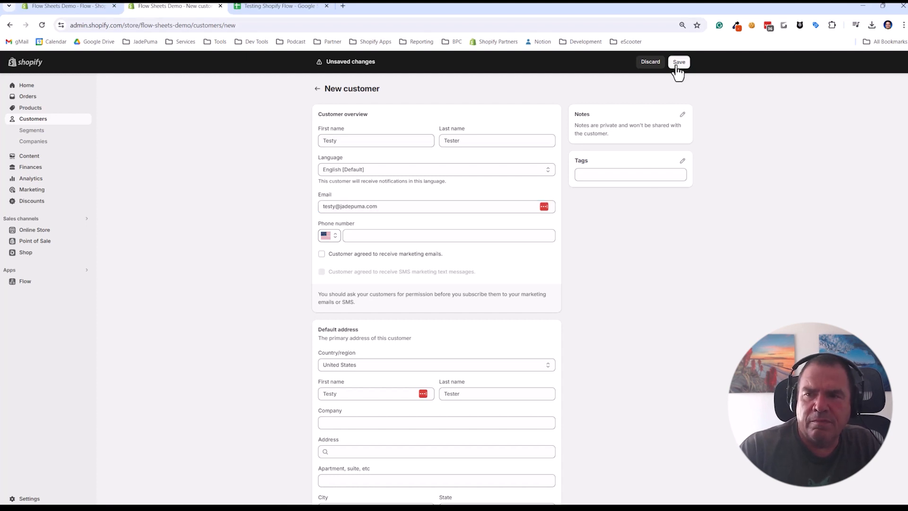
left_click(678, 62)
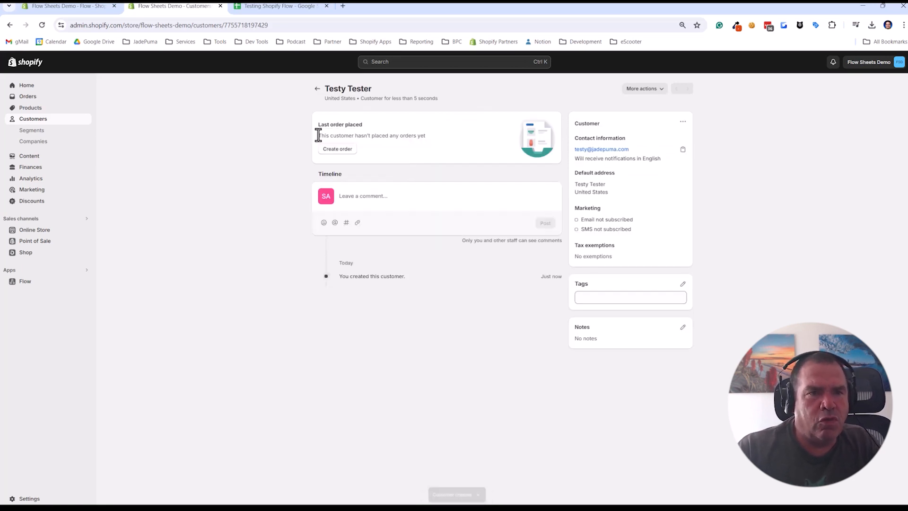
left_click(65, 5)
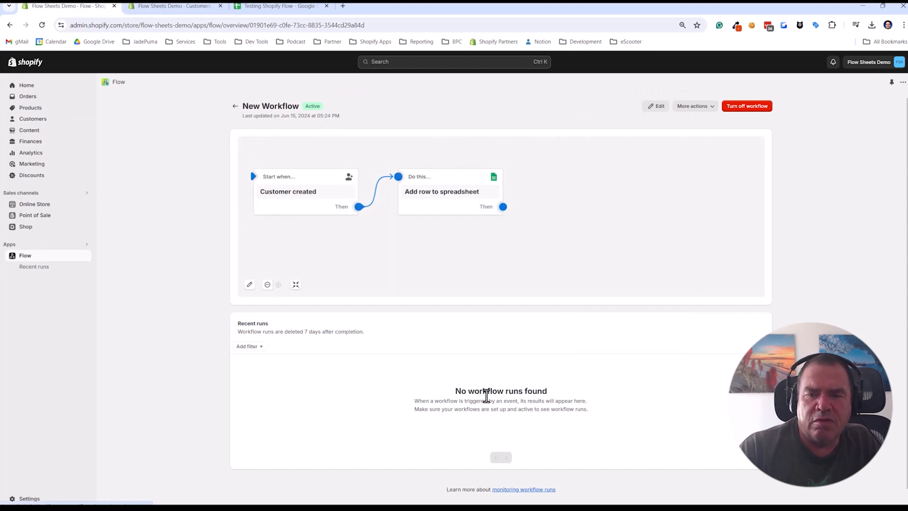
mouse_move(127, 145)
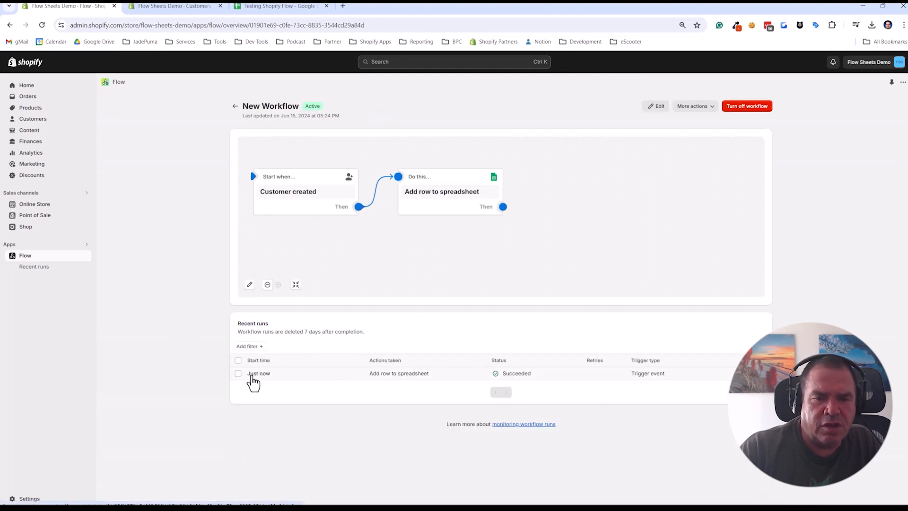
mouse_move(512, 382)
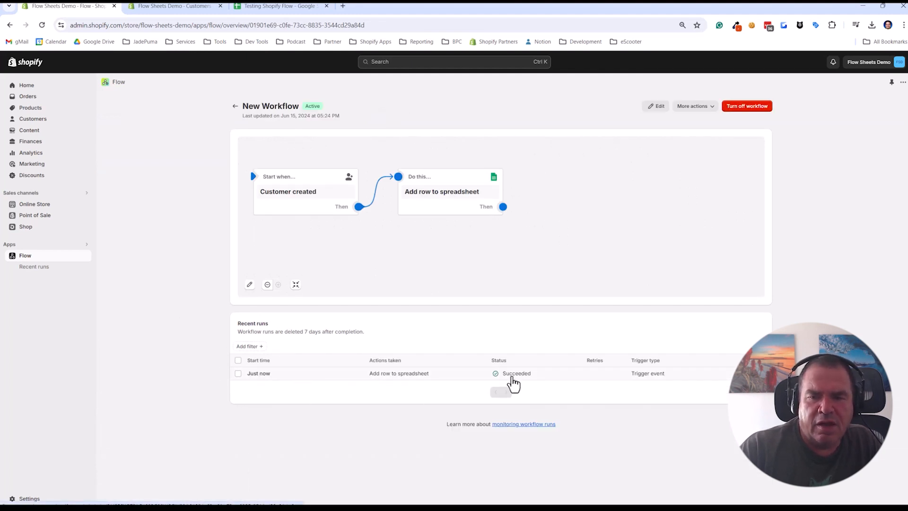
- Open the latest 'Just now' run's details, then return to the workflow overview
left_click(259, 373)
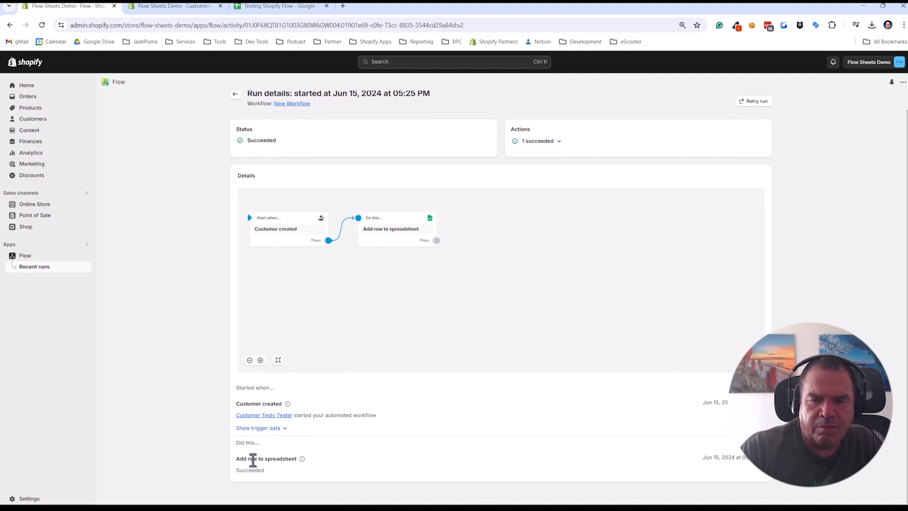
left_click(292, 103)
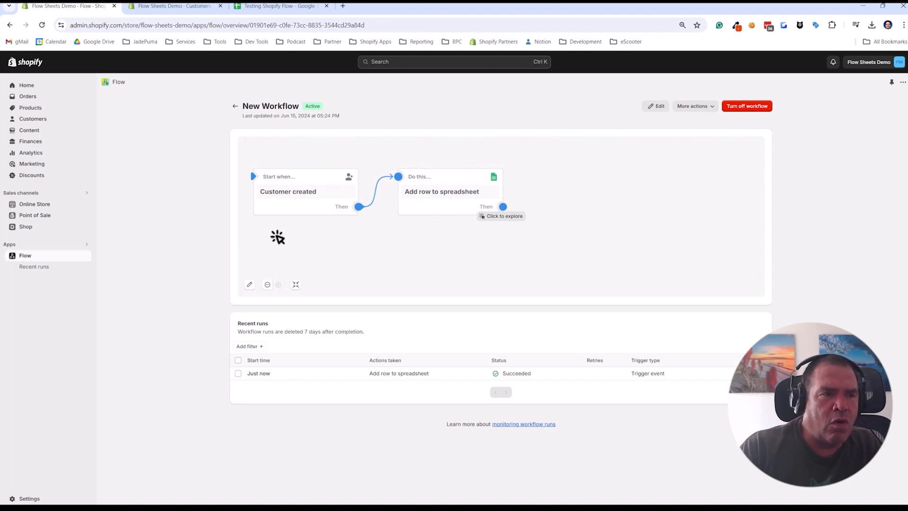
mouse_move(268, 389)
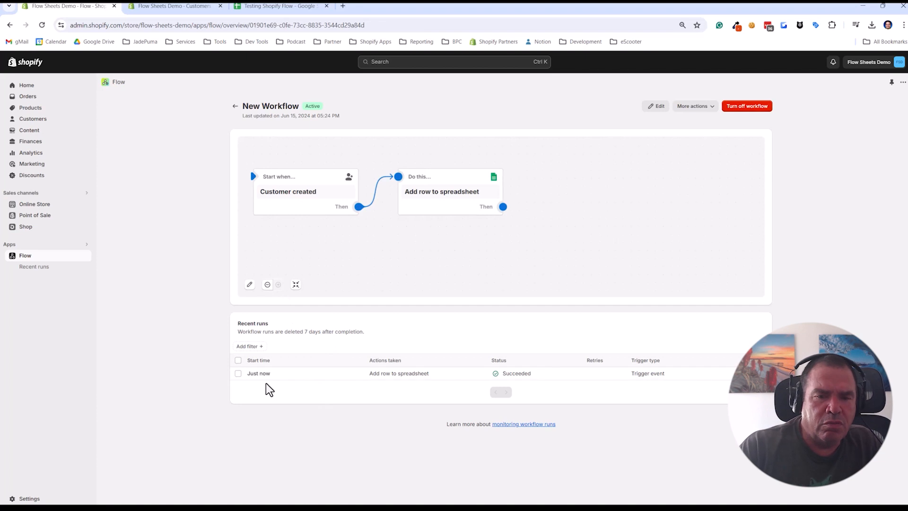
mouse_move(512, 379)
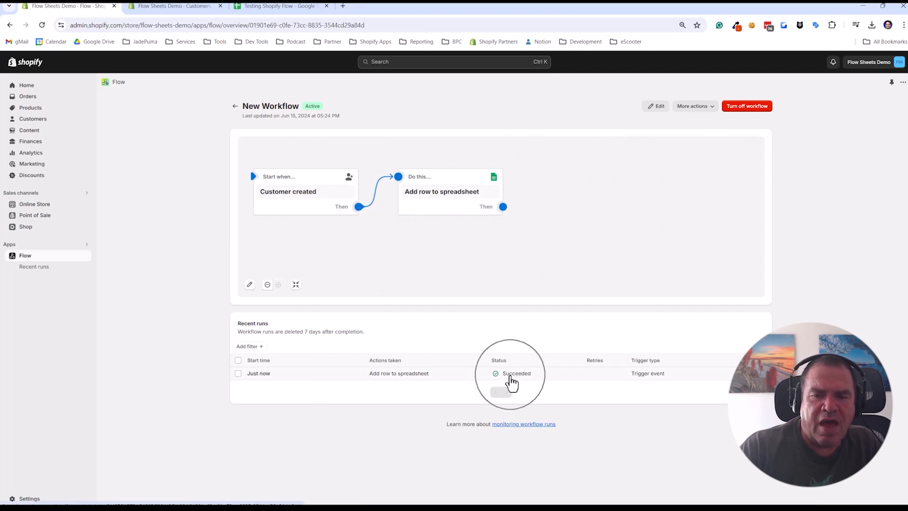
mouse_move(520, 374)
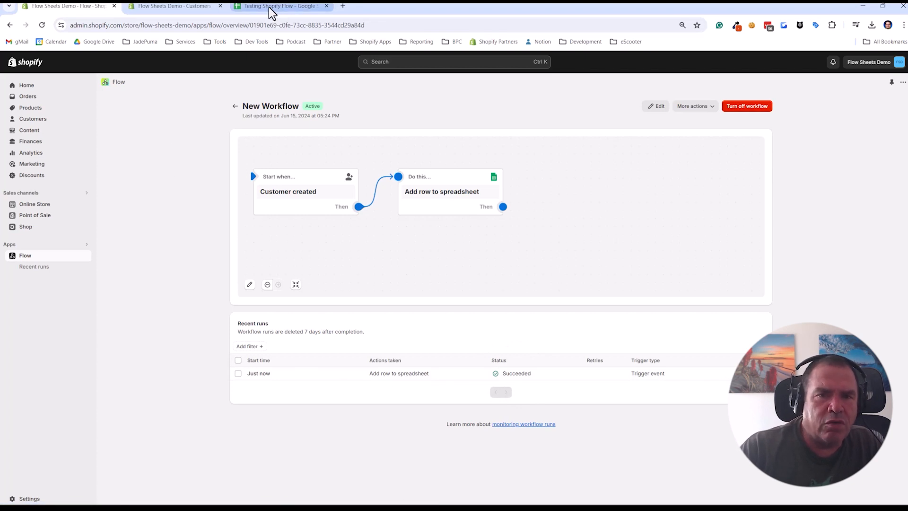
- Switch to the Testing Shopify Flow sheet to see the new Testy Tester row
left_click(281, 6)
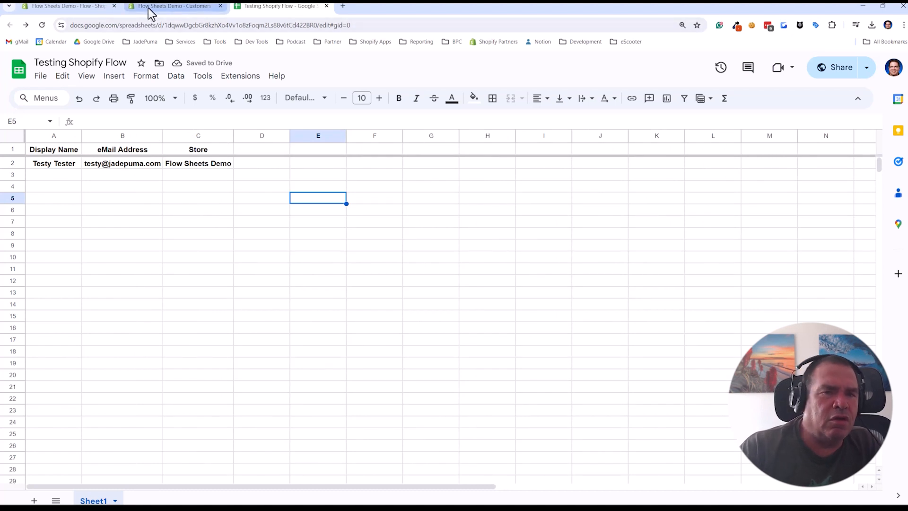
mouse_move(174, 6)
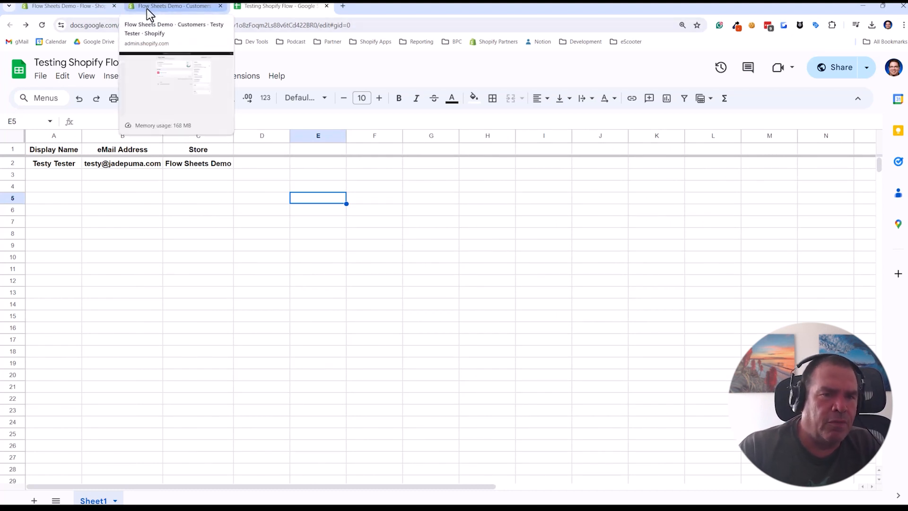